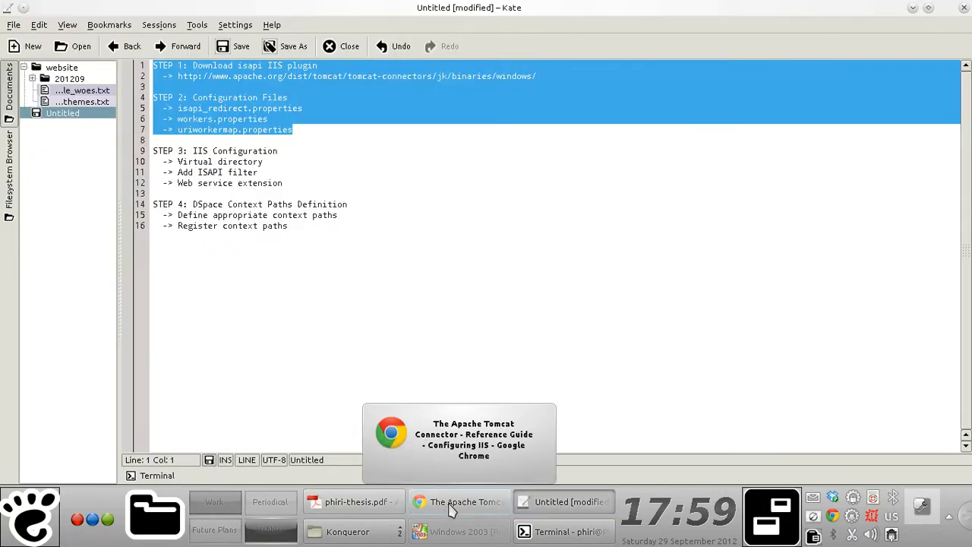
Step: Bring up Chrome's Apache /dist/tomcat connectors Windows binaries index and scan its file list
left_click(458, 502)
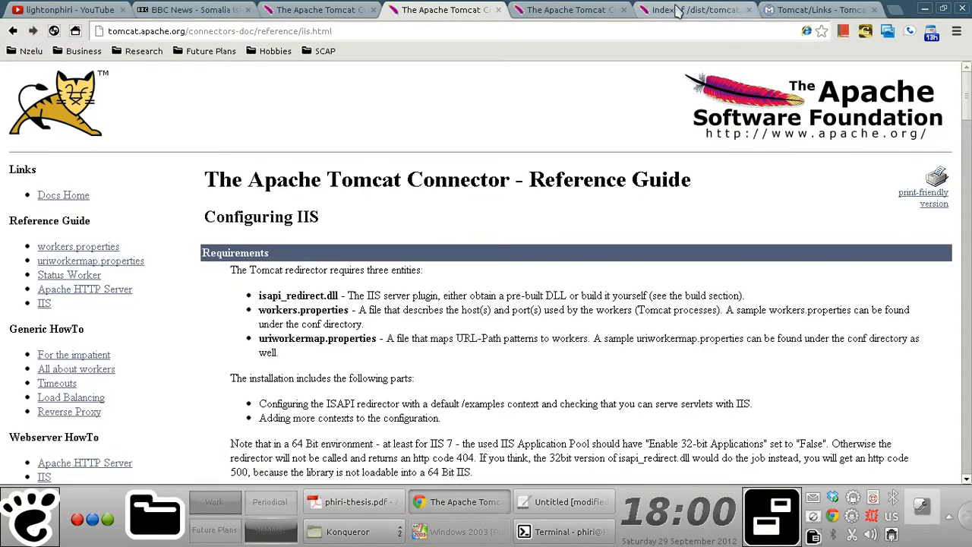
left_click(696, 10)
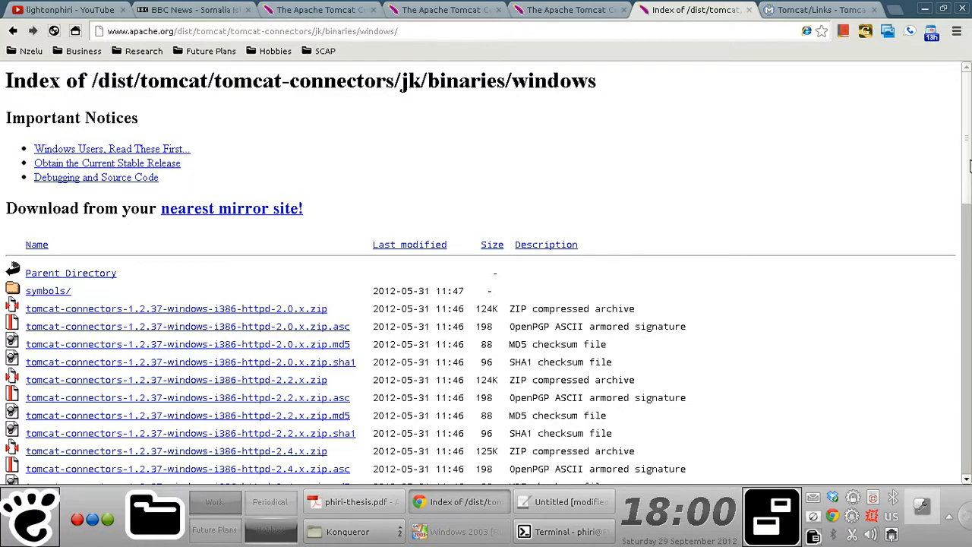
scroll("down", 3)
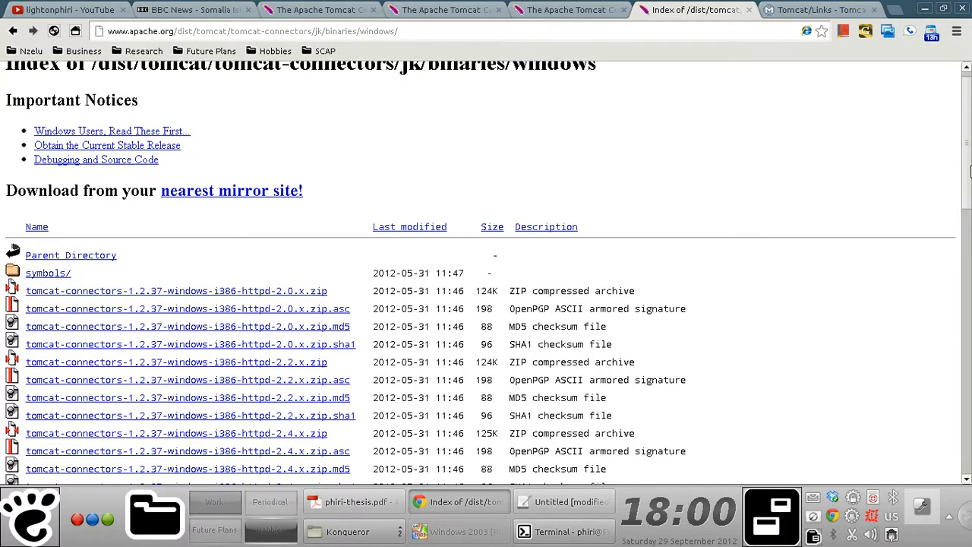
scroll("down", 3)
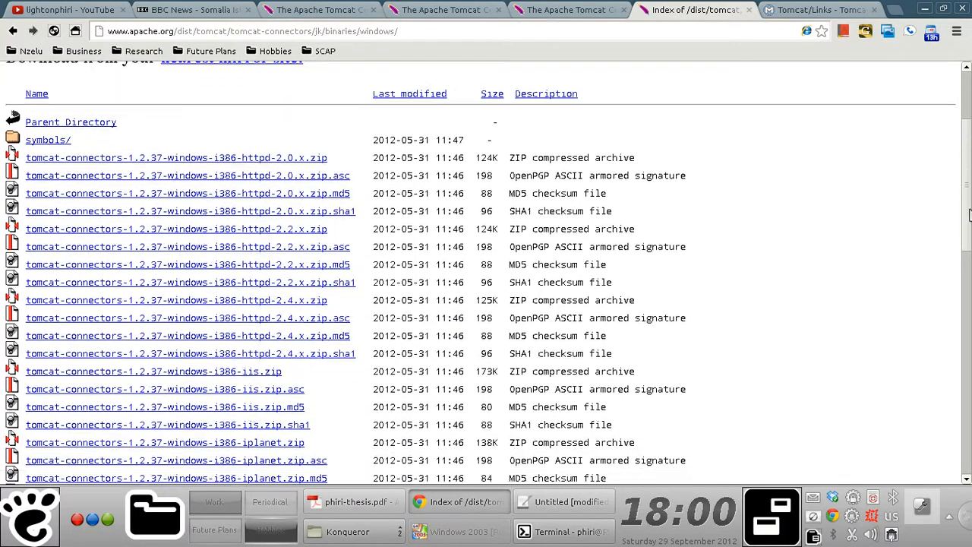
scroll("down", 3)
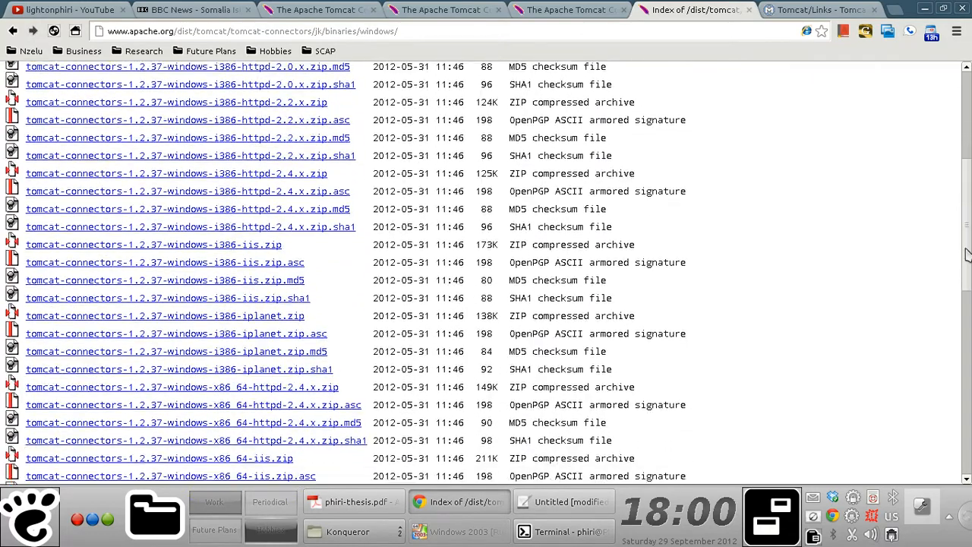
scroll("up", 3)
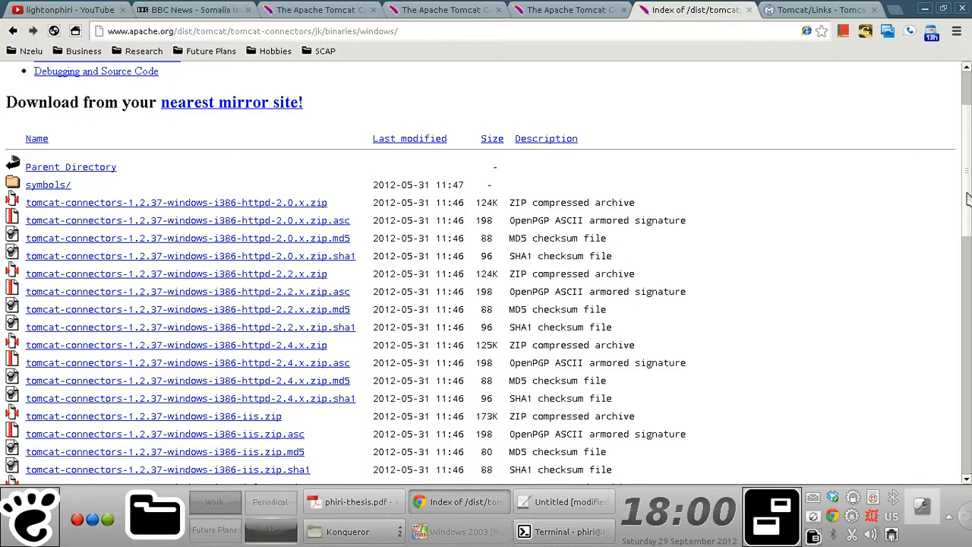
scroll("down", 3)
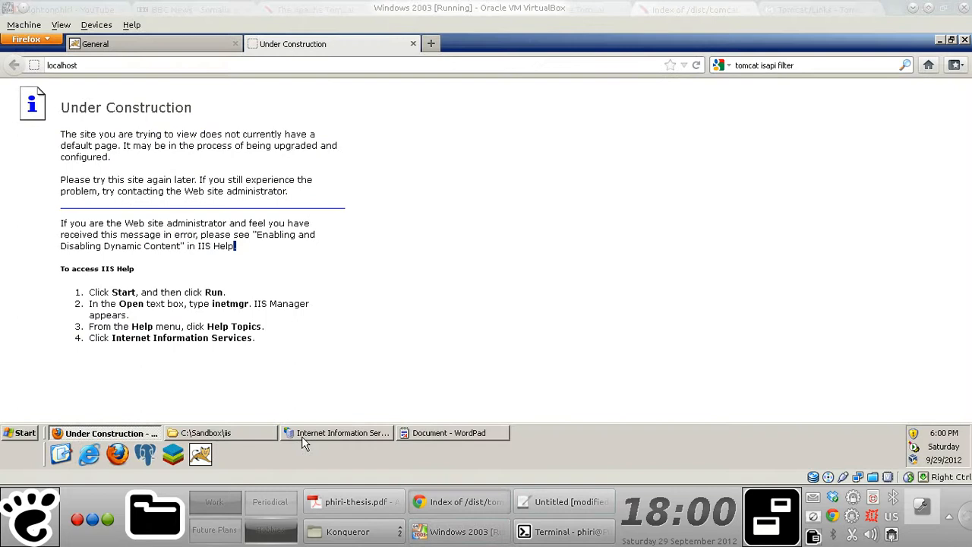
left_click(18, 433)
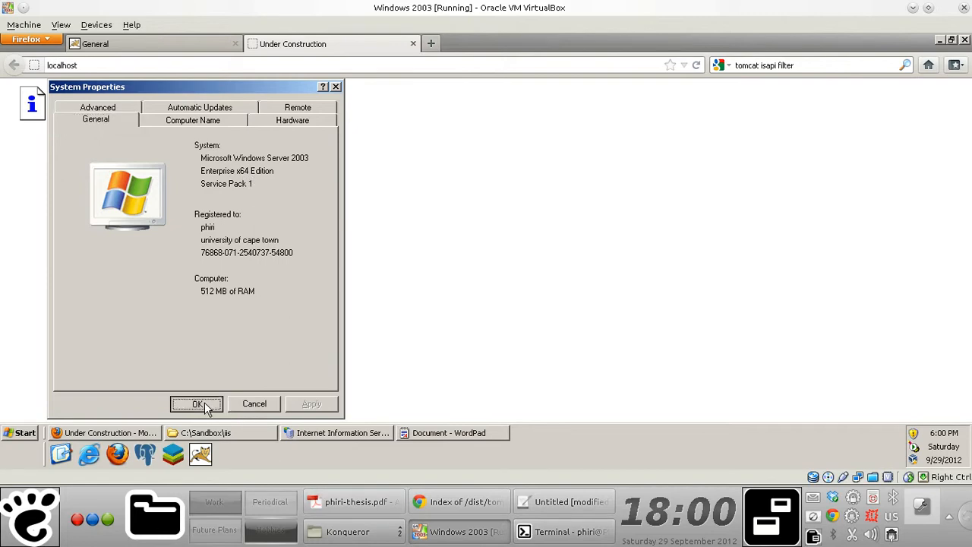
left_click(197, 404)
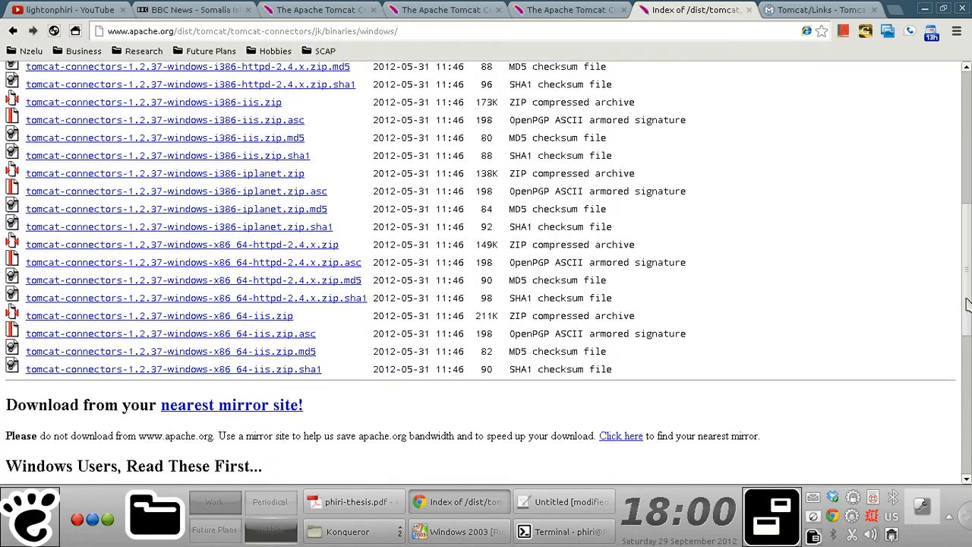
Step: Scroll the binaries list to find the x86_64-iis.zip and i386-iis.zip connector archives
scroll("down", 3)
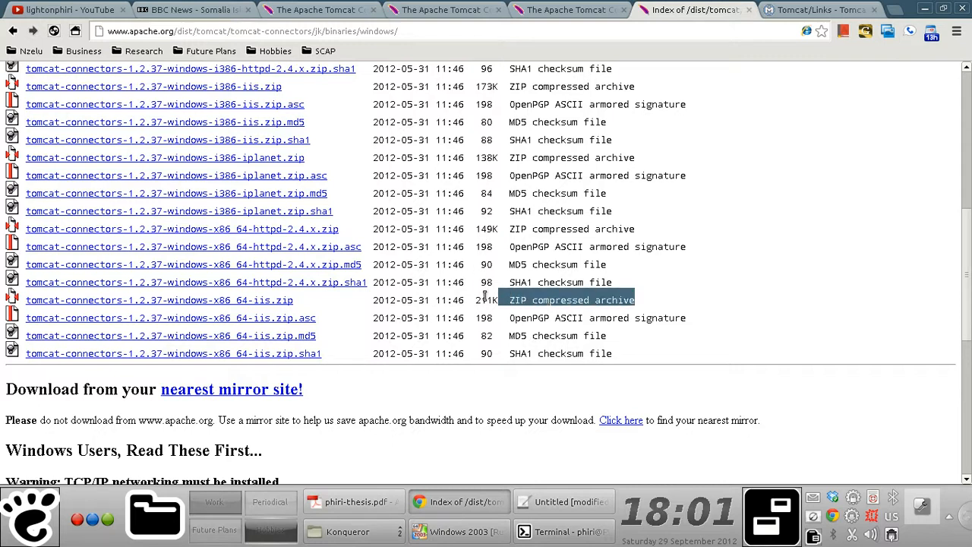
mouse_move(158, 300)
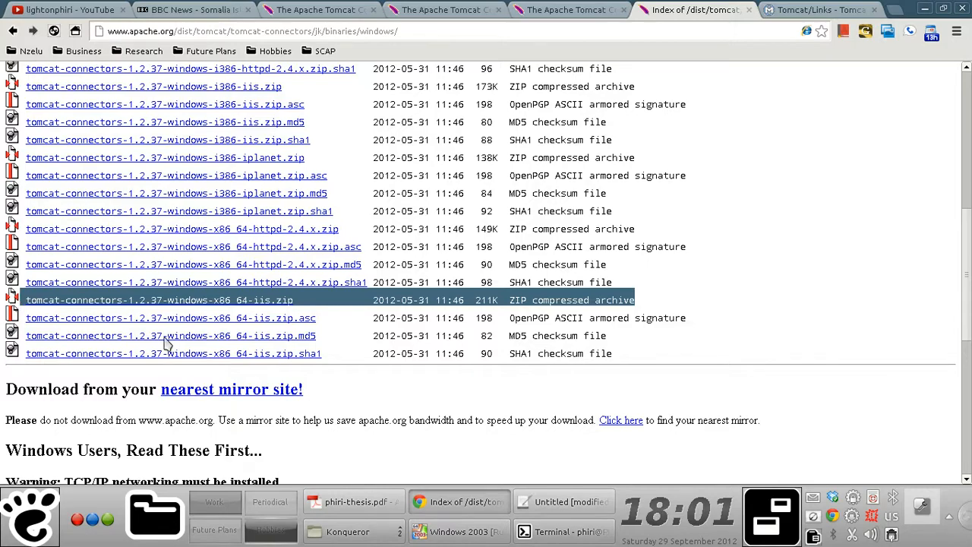
scroll("down", 3)
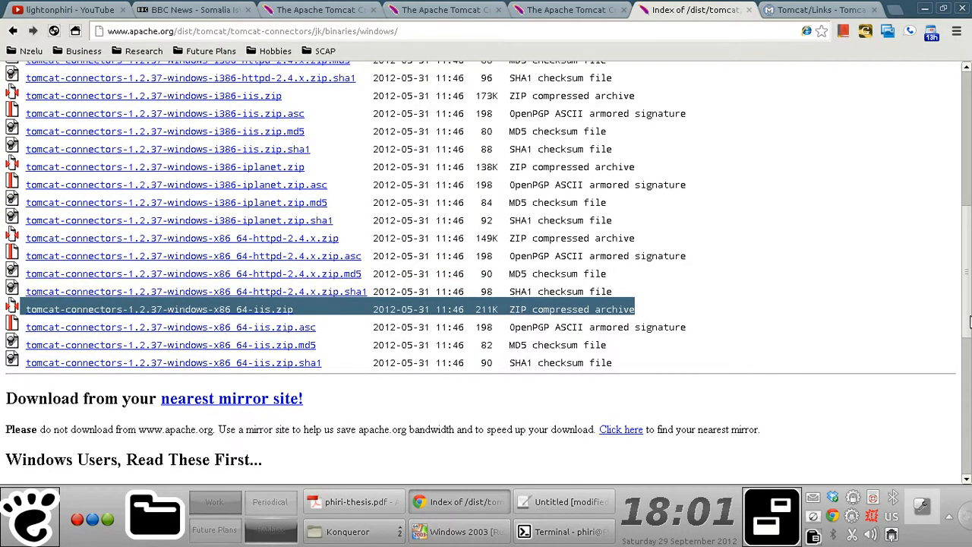
scroll("up", 3)
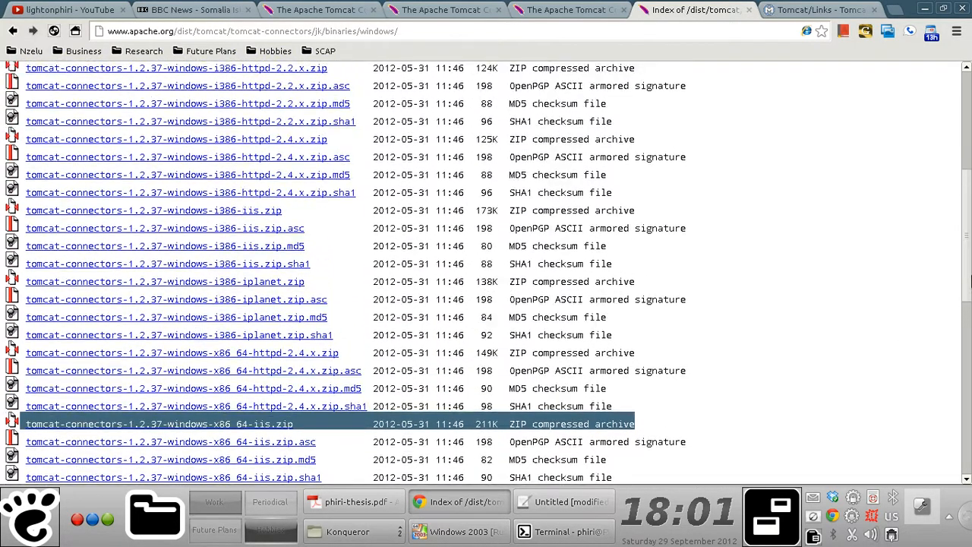
scroll("up", 3)
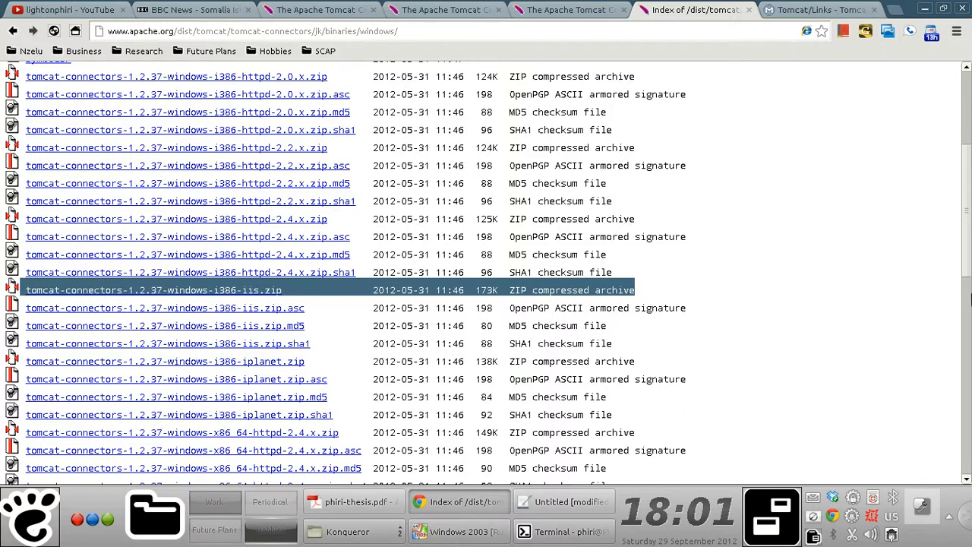
mouse_move(347, 532)
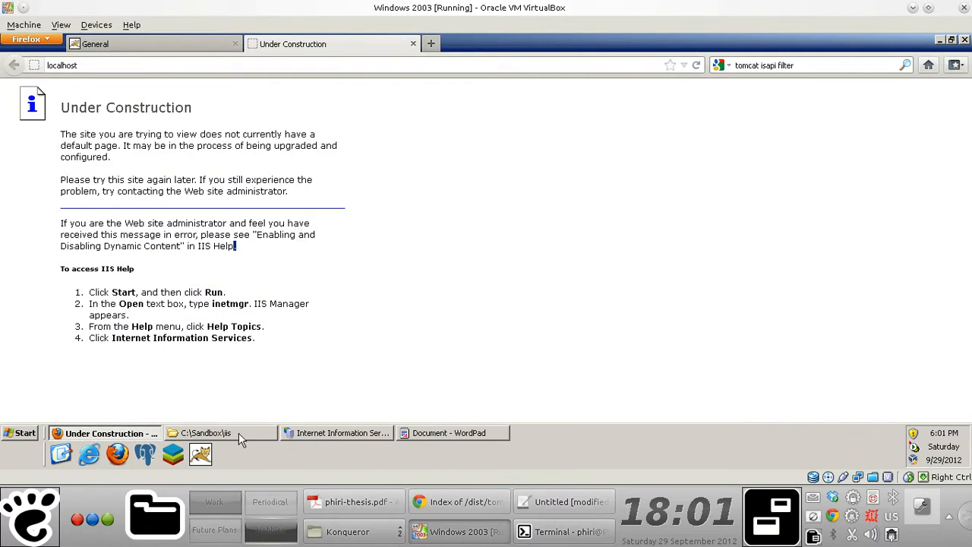
Step: Pick up isapi_redirect.dll from the extracted 64-bit IIS connector folder and browse to C:\Program Files\...\Tomcat 6.0\bin
left_click(216, 433)
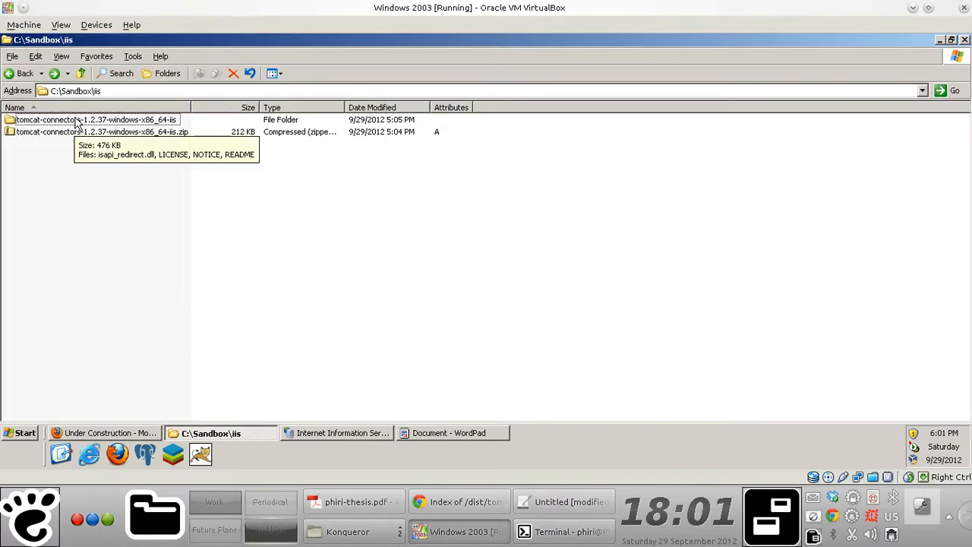
double_click(91, 118)
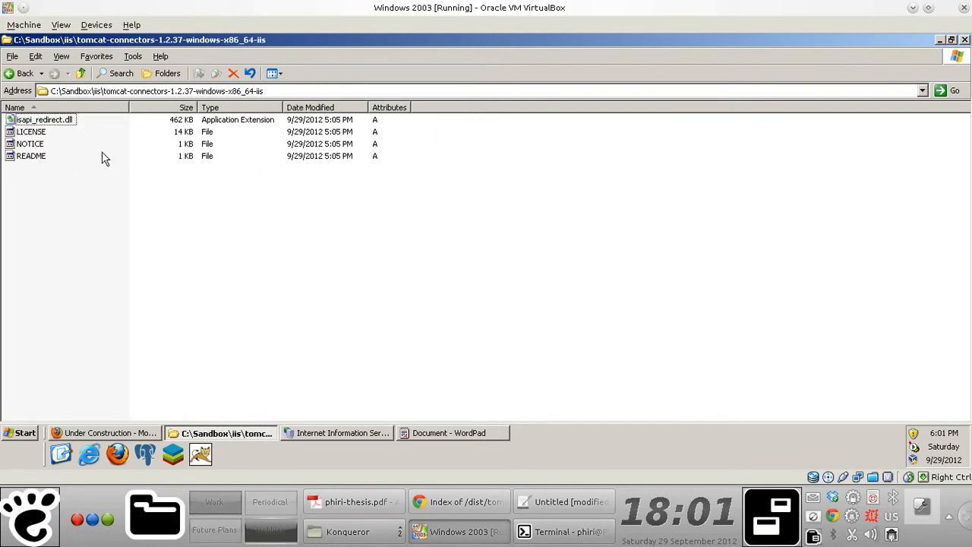
left_click(44, 118)
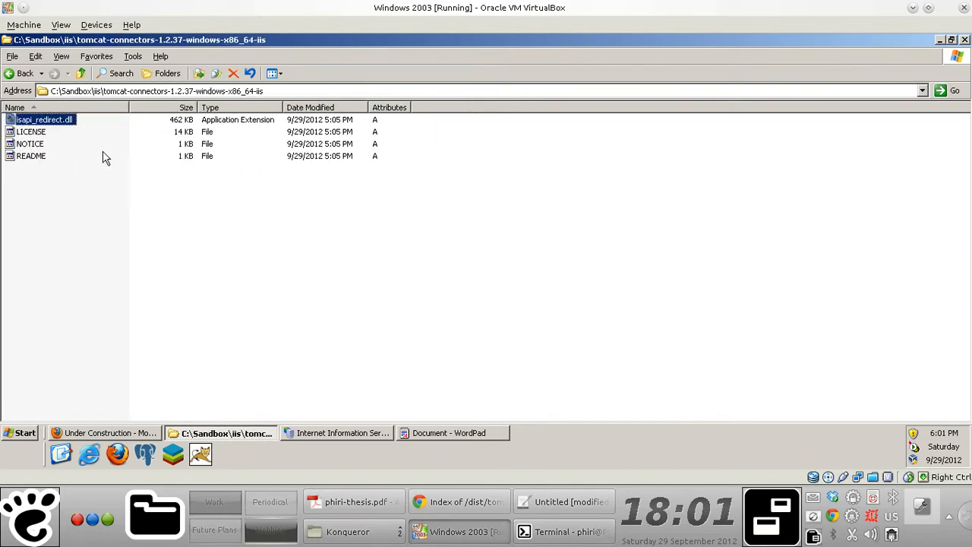
mouse_move(174, 176)
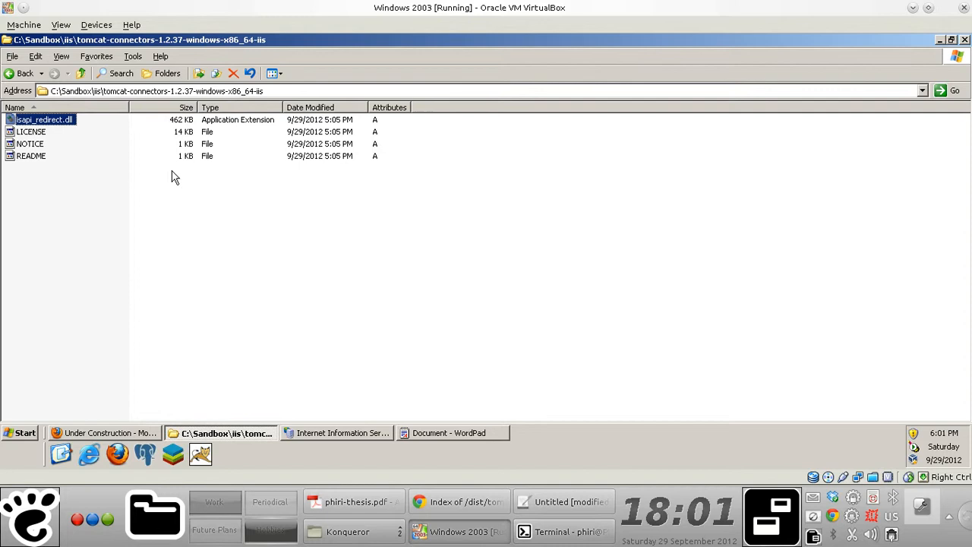
left_click(19, 432)
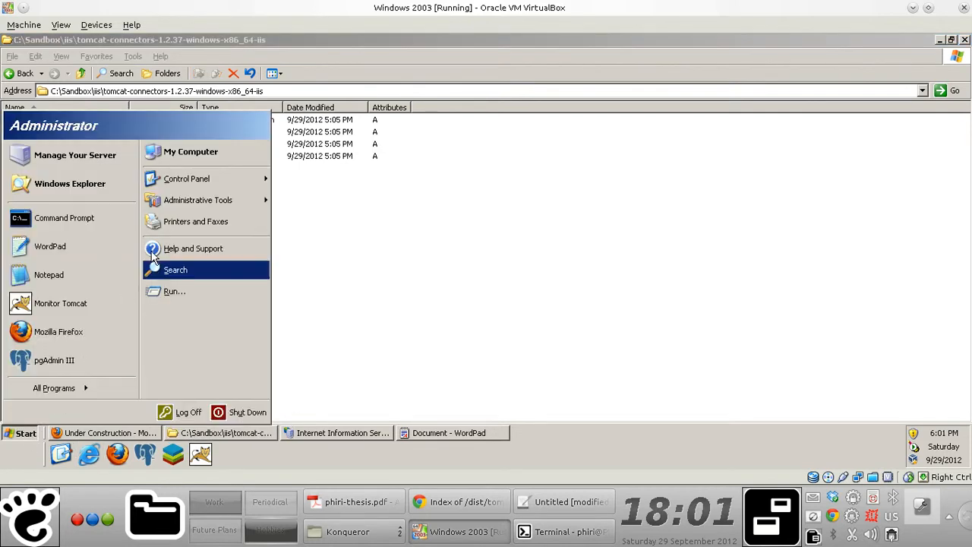
left_click(192, 152)
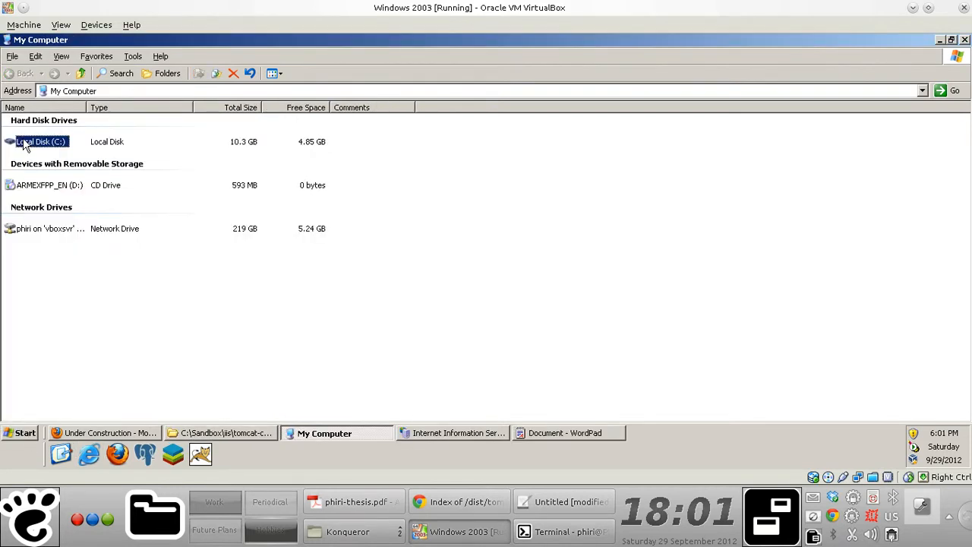
double_click(39, 141)
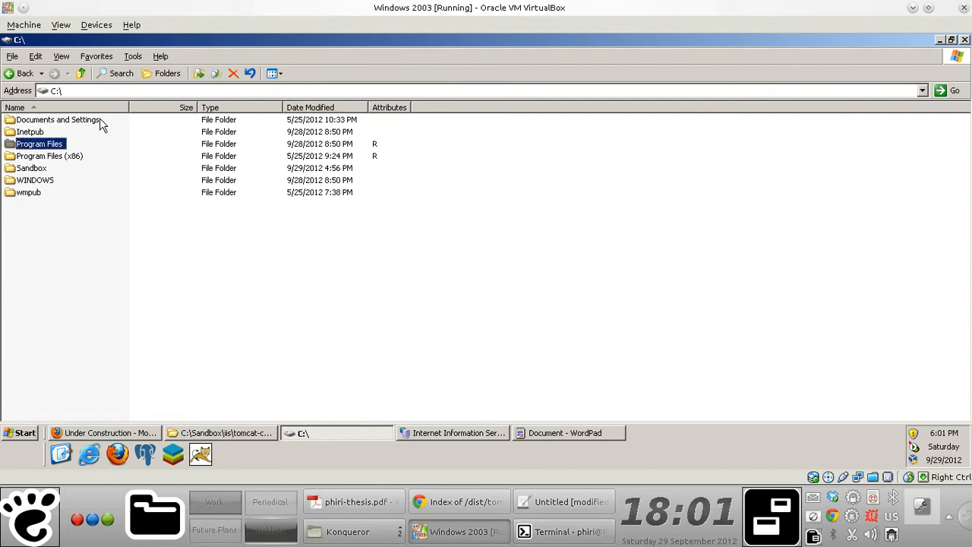
double_click(40, 143)
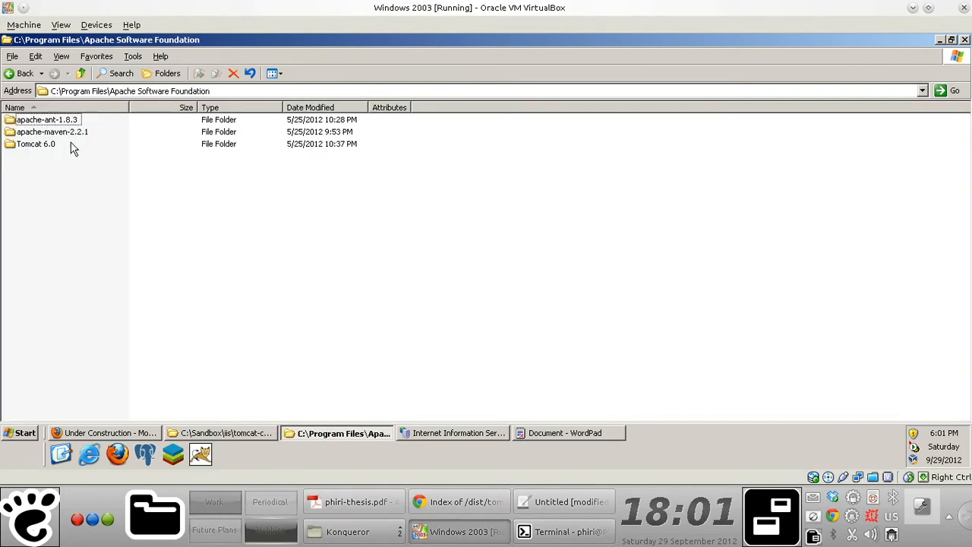
double_click(37, 143)
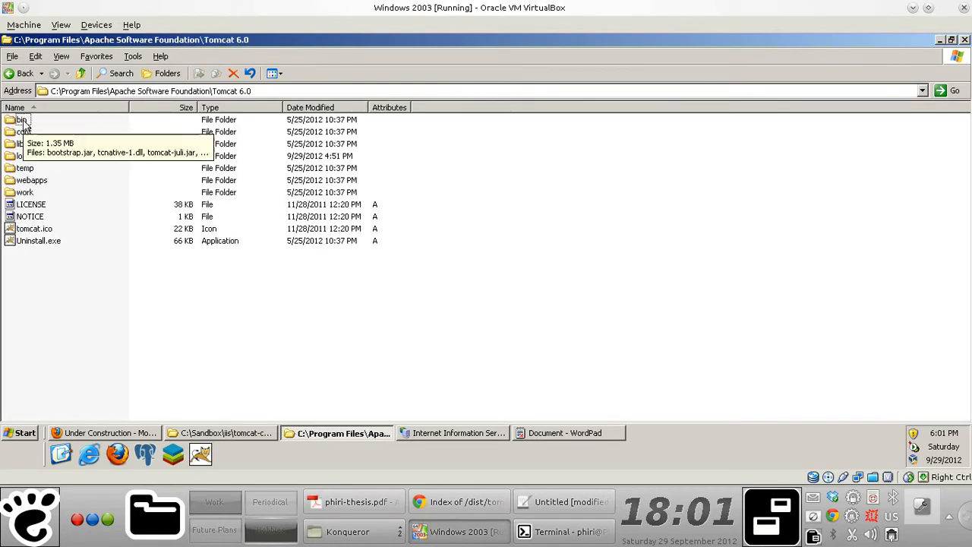
double_click(21, 118)
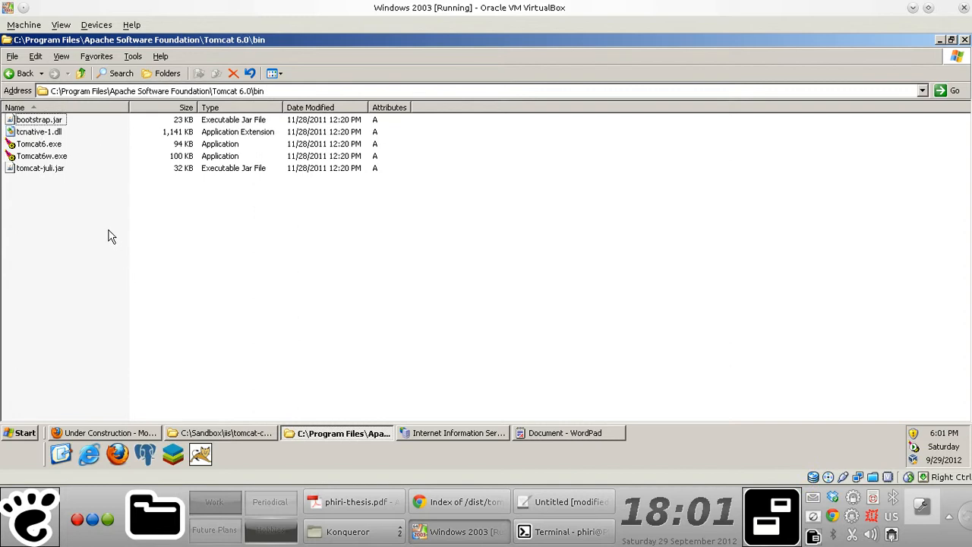
Step: Create a win64 folder in bin and an x86 folder inside it
right_click(112, 234)
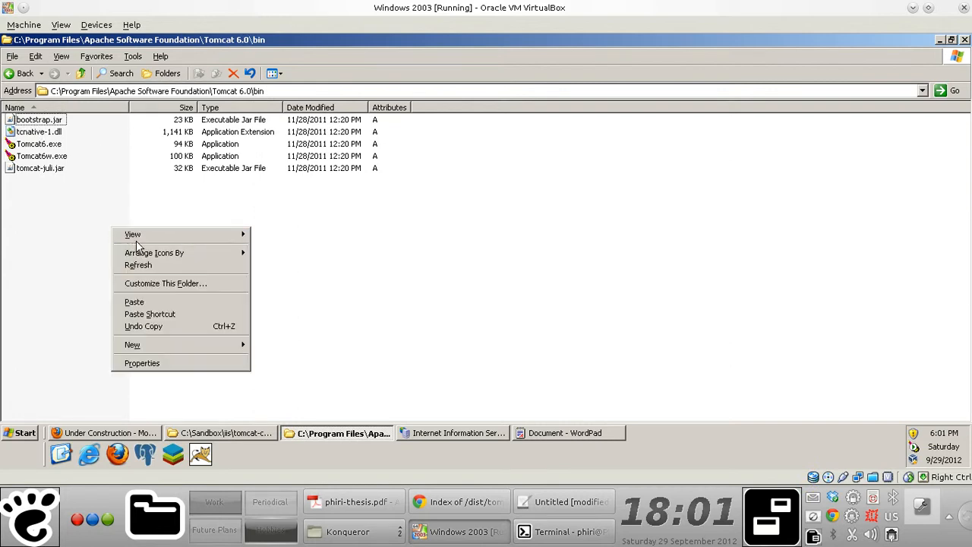
left_click(312, 349)
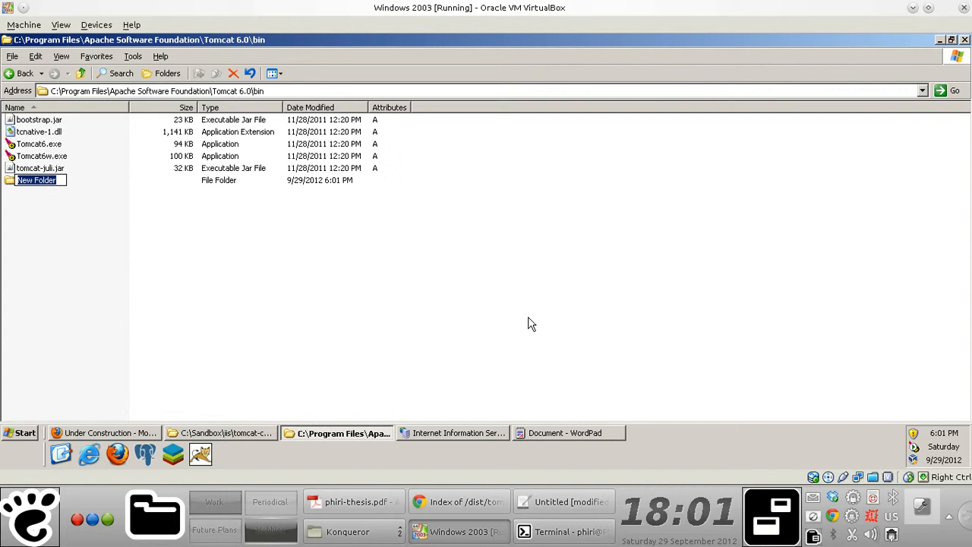
type("win64")
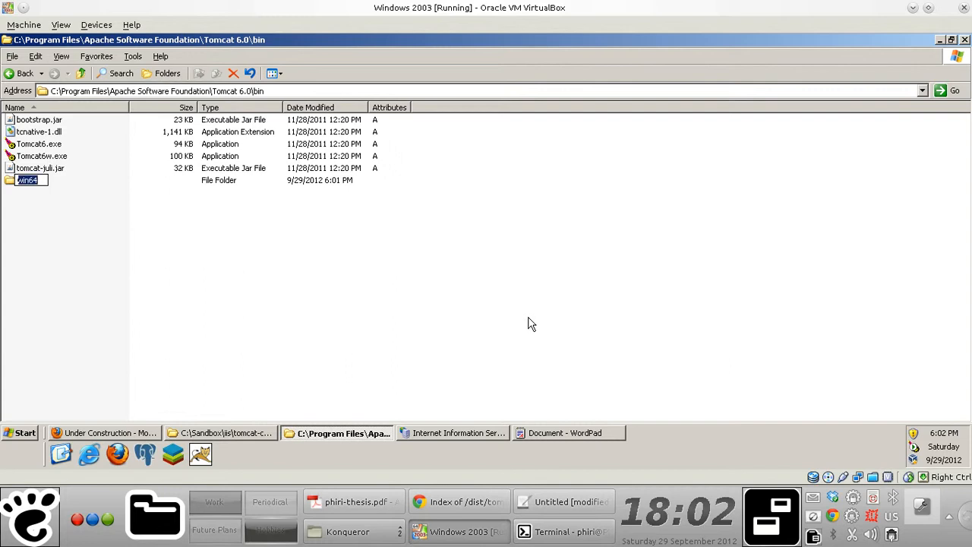
type("x")
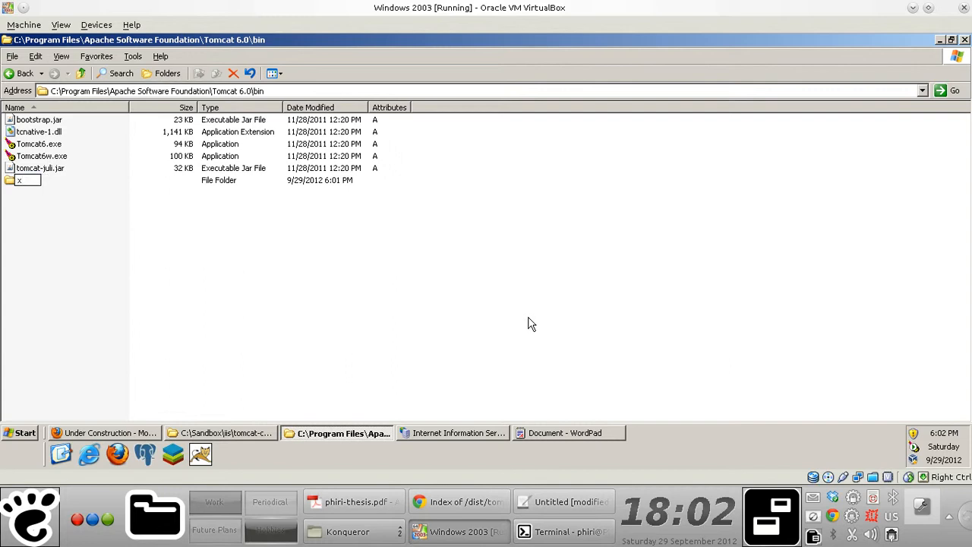
type("86")
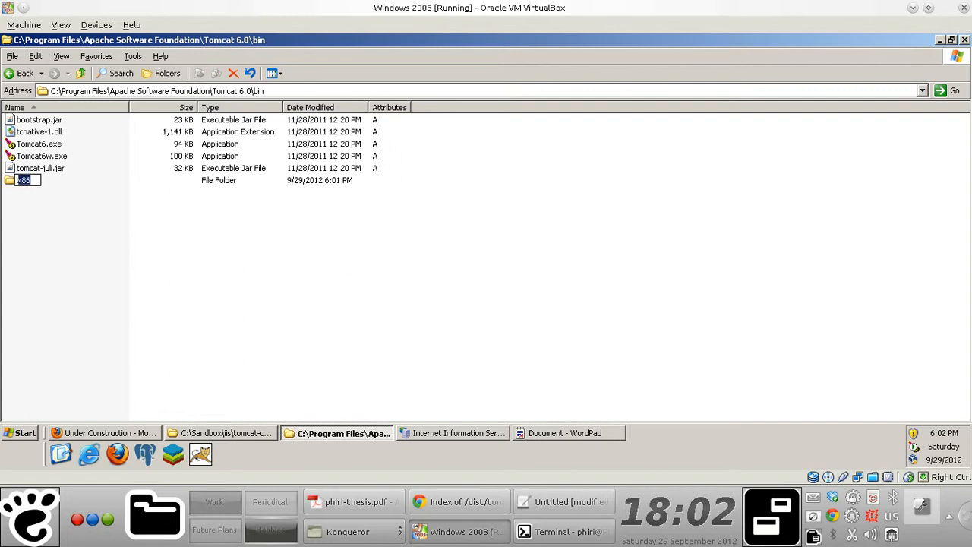
type("win")
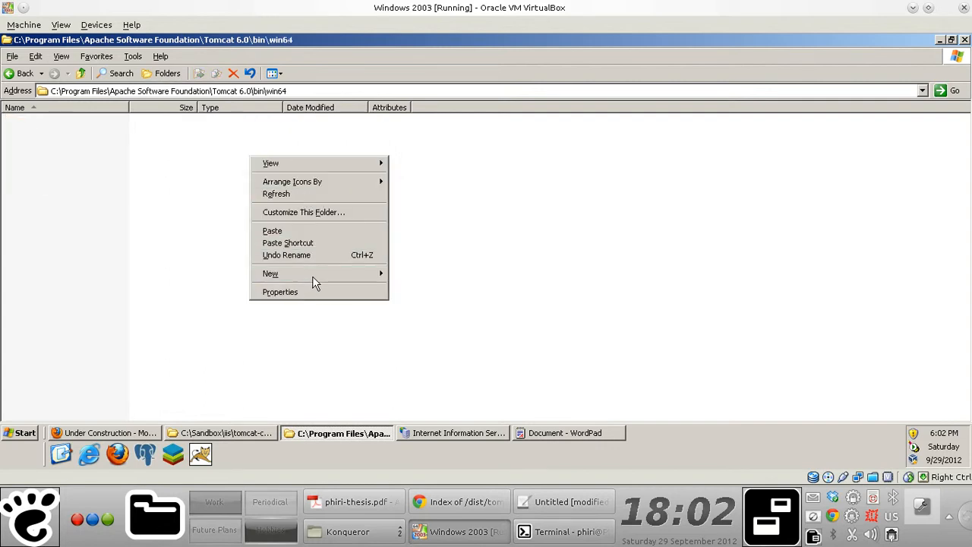
left_click(270, 273)
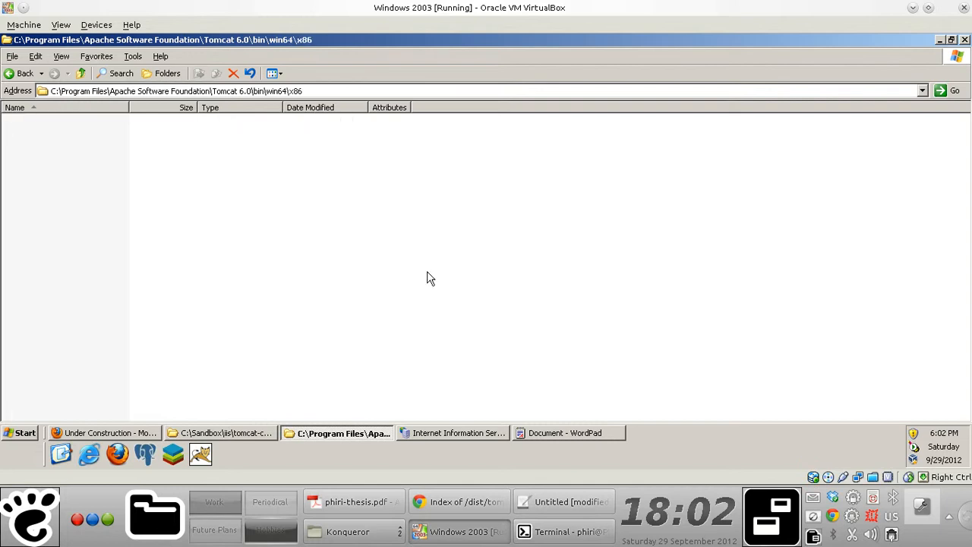
Step: Paste isapi_redirect.dll into win64\x86 and head back toward bin
right_click(427, 278)
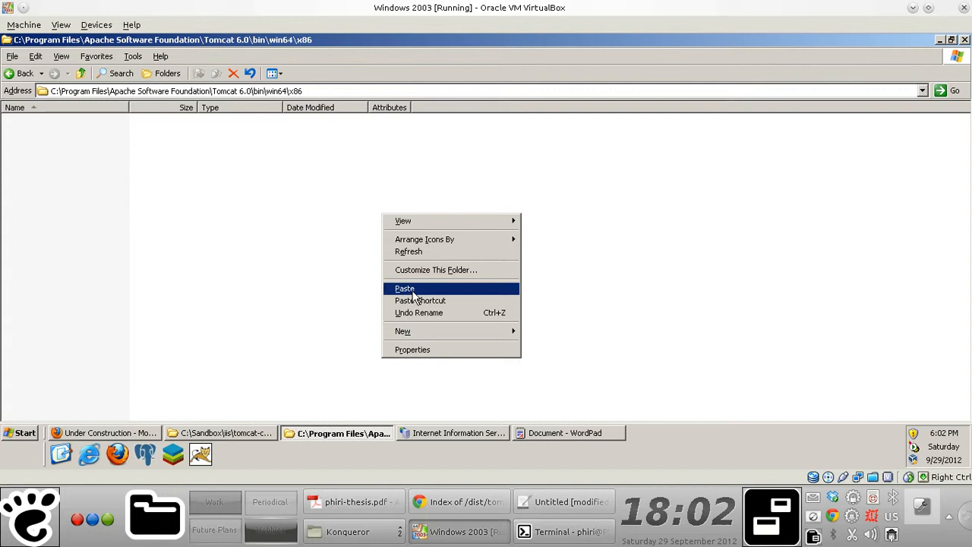
left_click(405, 288)
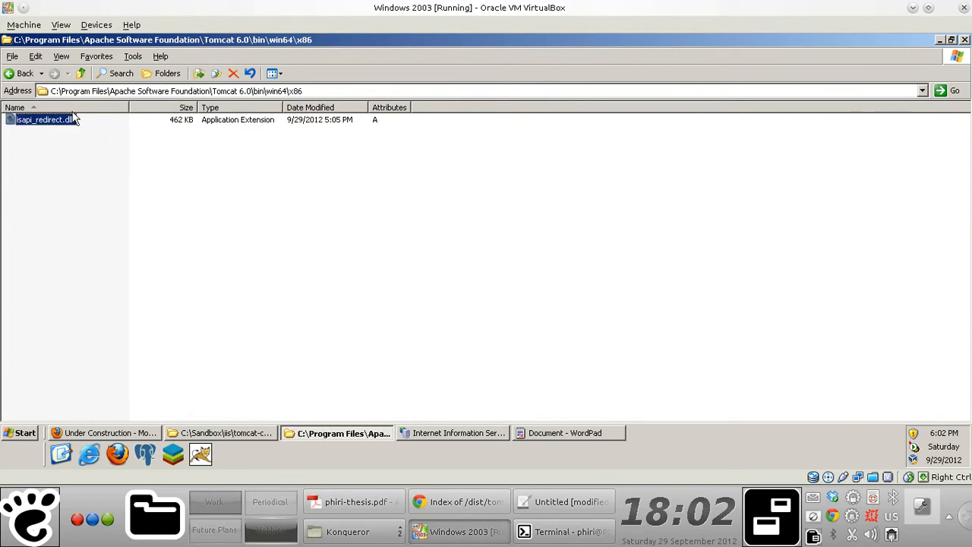
left_click(24, 73)
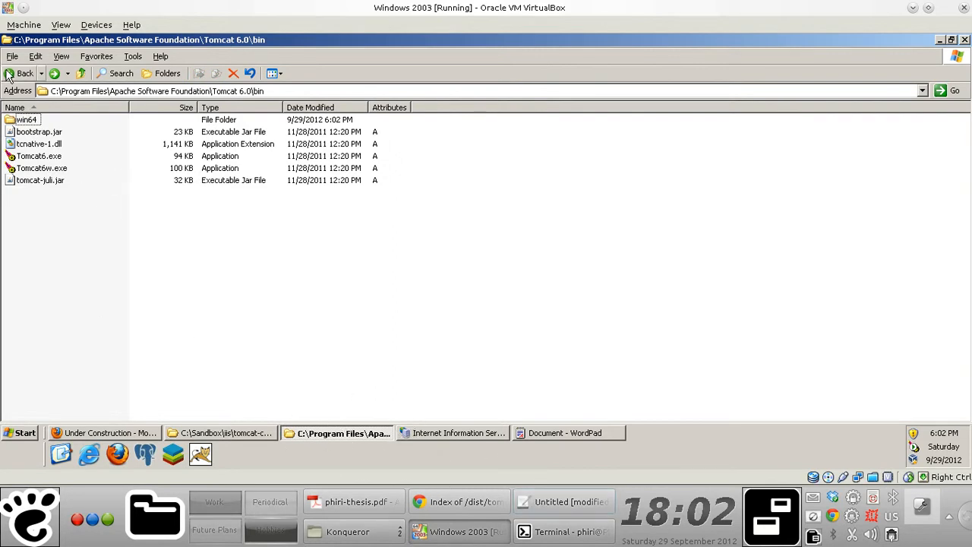
left_click(22, 73)
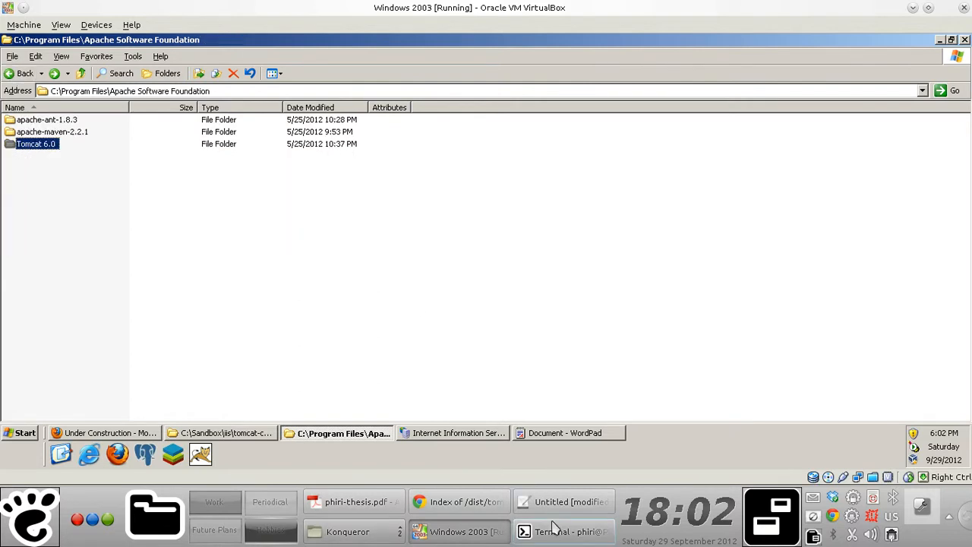
left_click(562, 502)
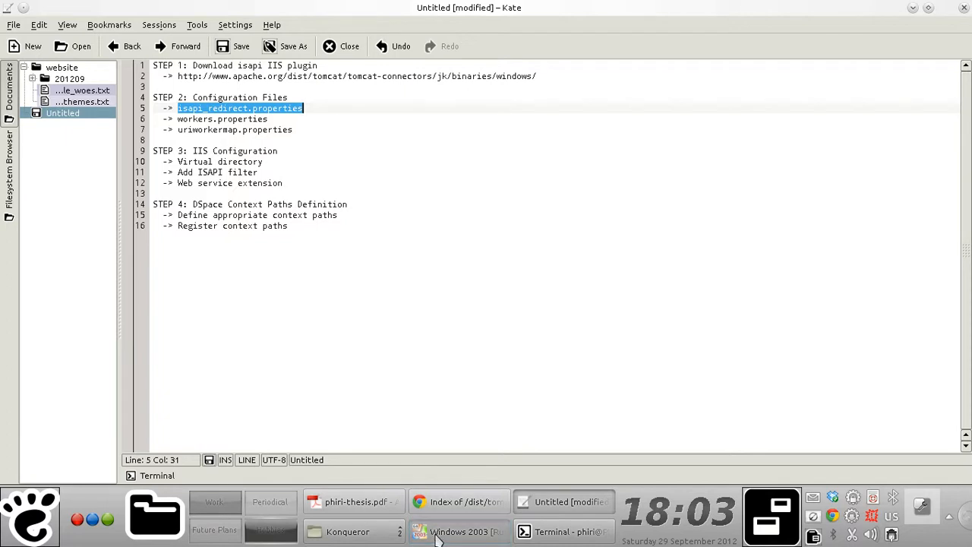
left_click(458, 532)
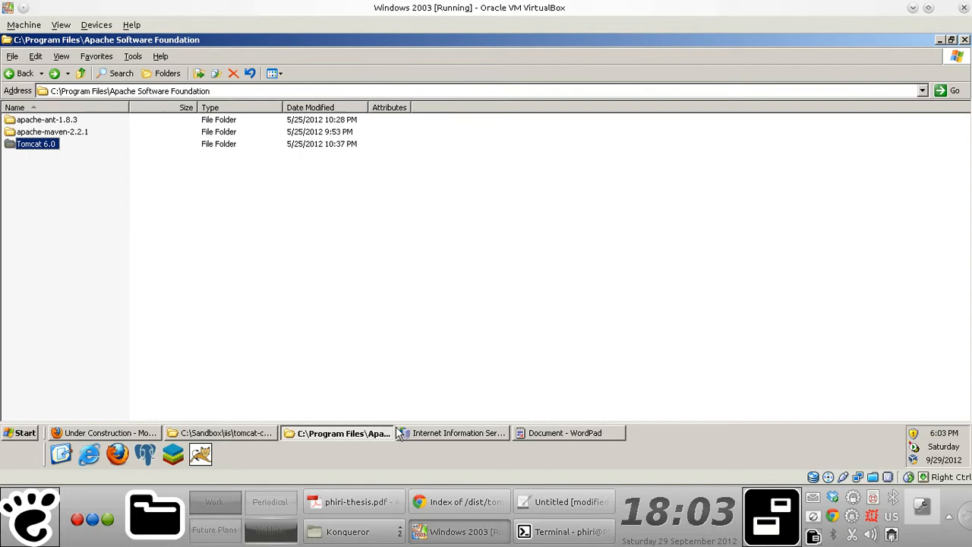
Step: Show the prepared isapi_redirect.properties block in the WordPad notes document
left_click(566, 433)
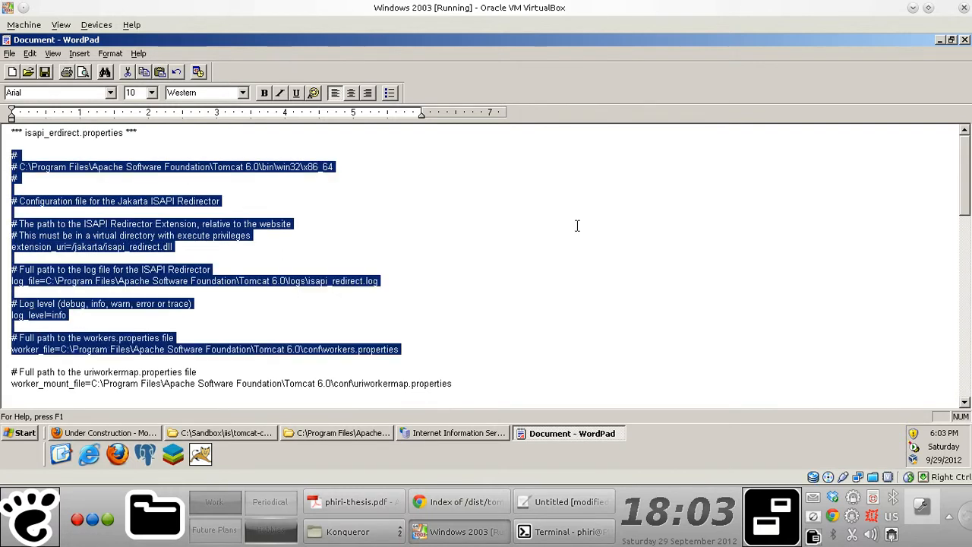
scroll("down", 3)
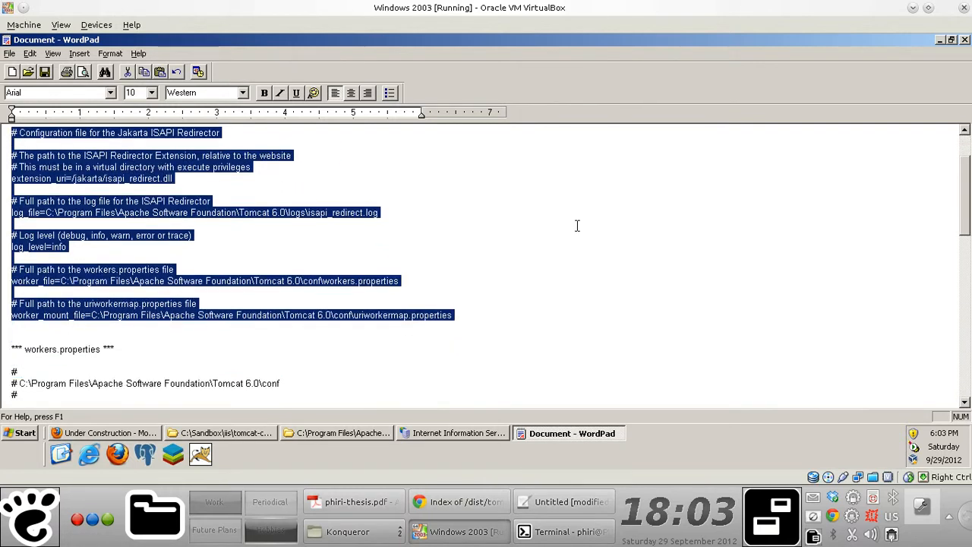
mouse_move(353, 252)
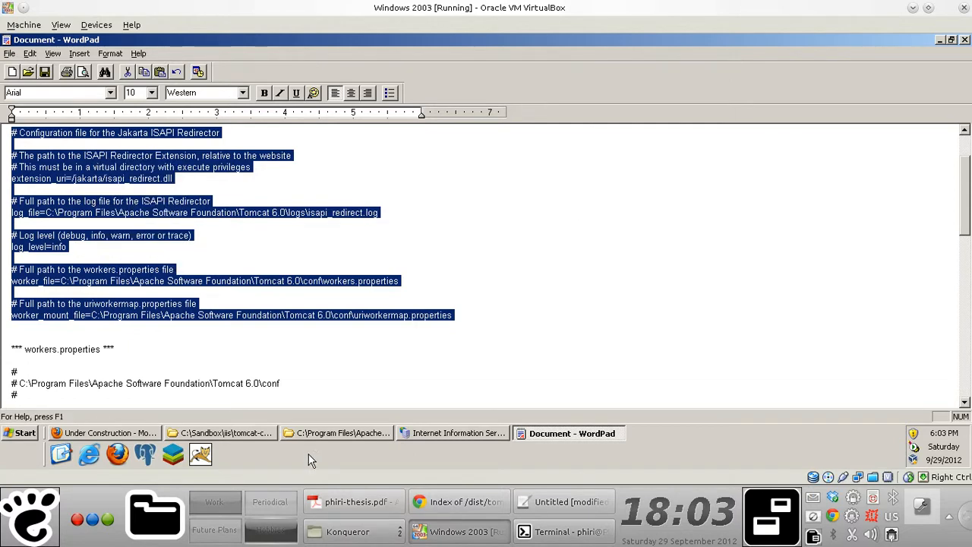
Step: Create a new text document in Tomcat 6.0\bin\win64\x86 renamed to isapi_redirect.properties
left_click(338, 433)
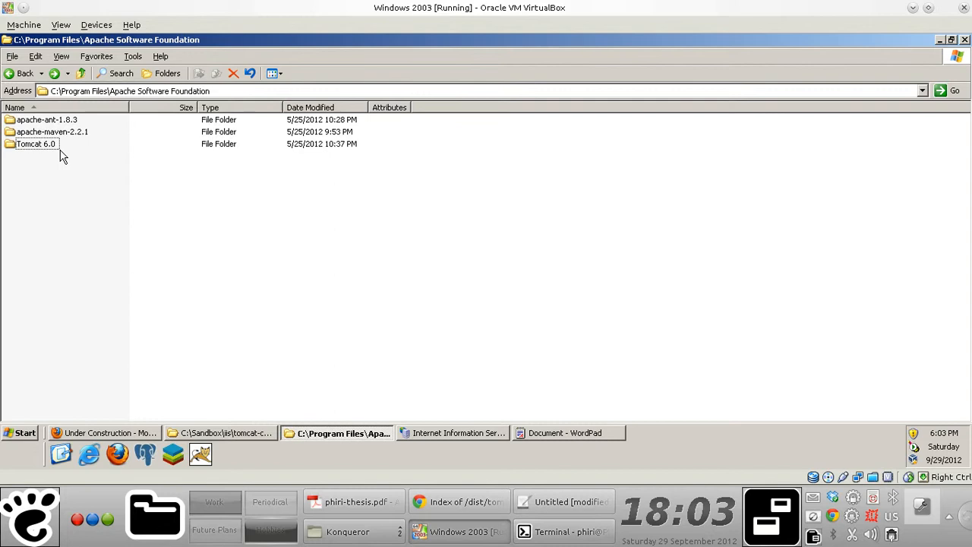
double_click(36, 143)
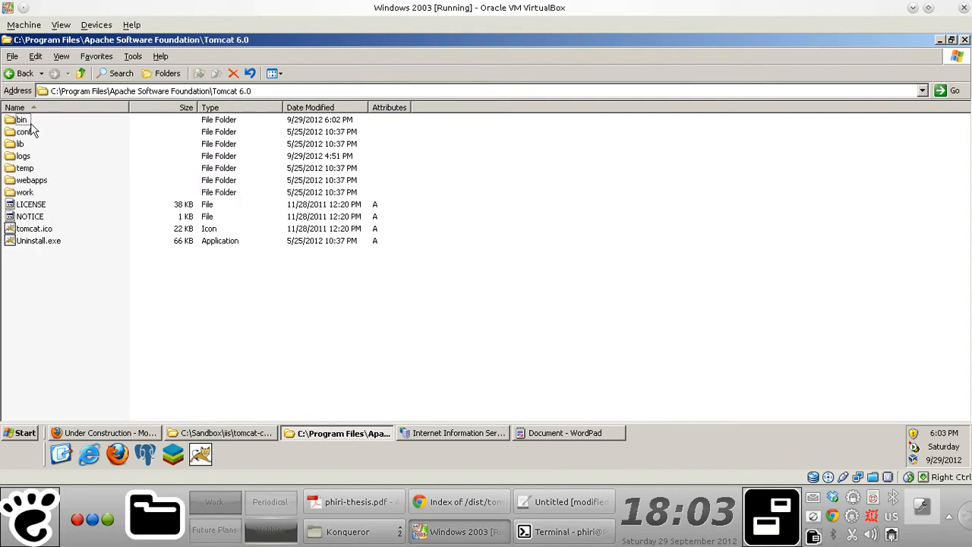
double_click(22, 119)
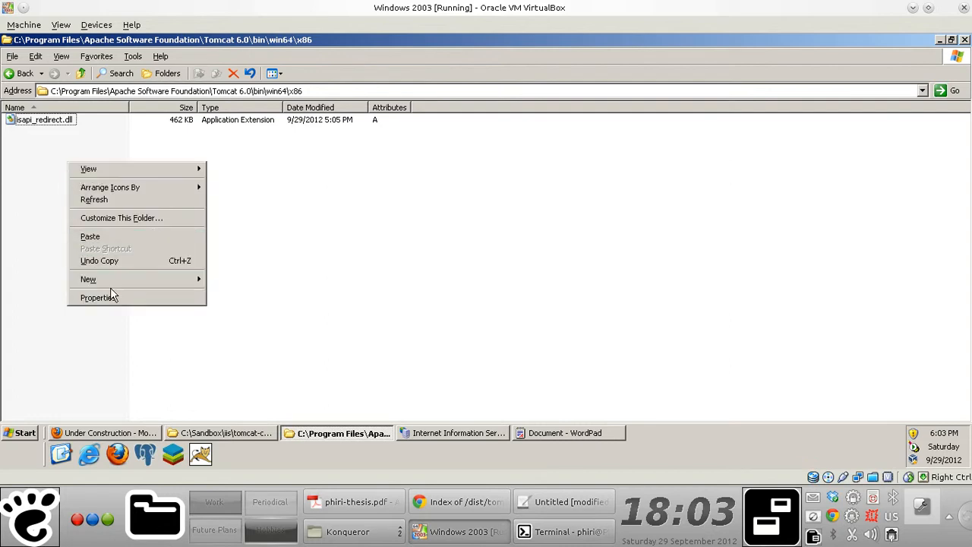
left_click(89, 280)
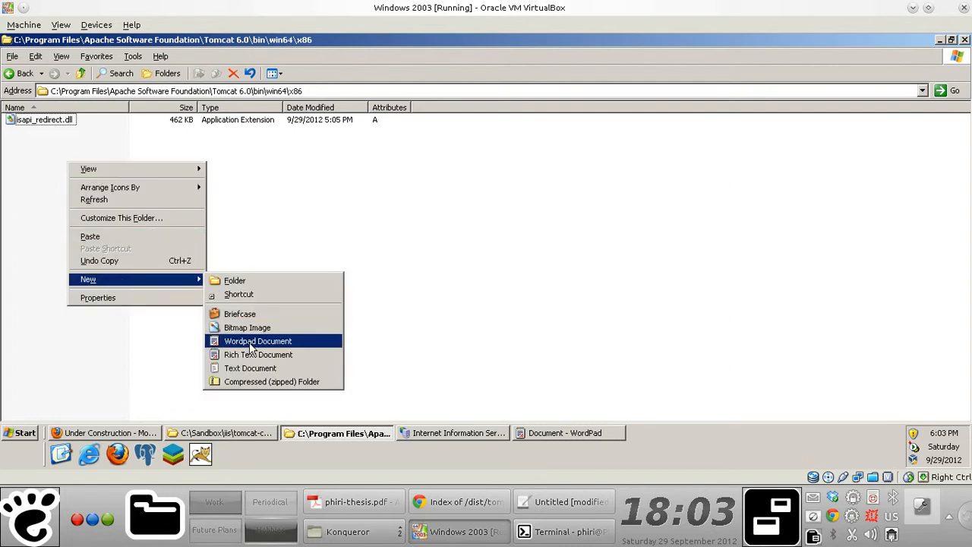
mouse_move(249, 368)
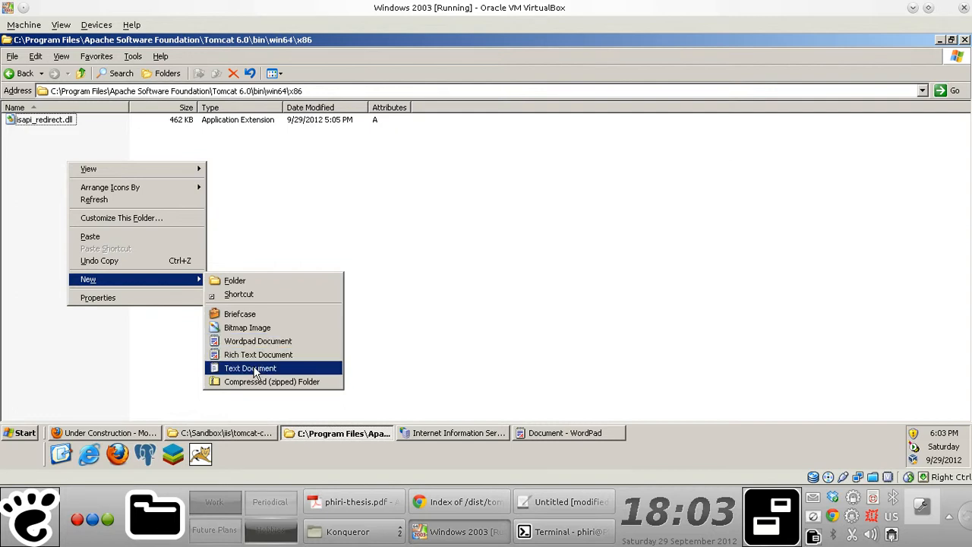
left_click(249, 367)
type("isapi_redirect.properties")
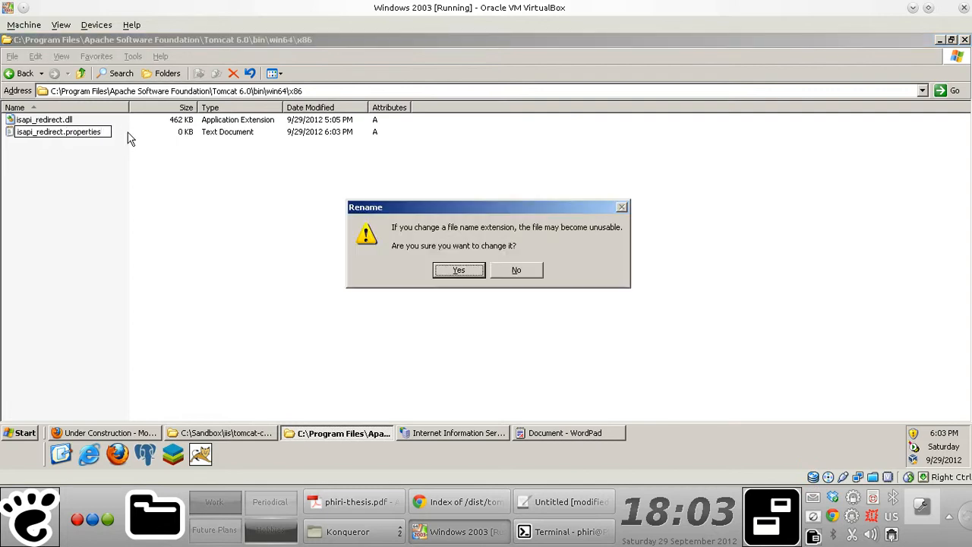
left_click(459, 270)
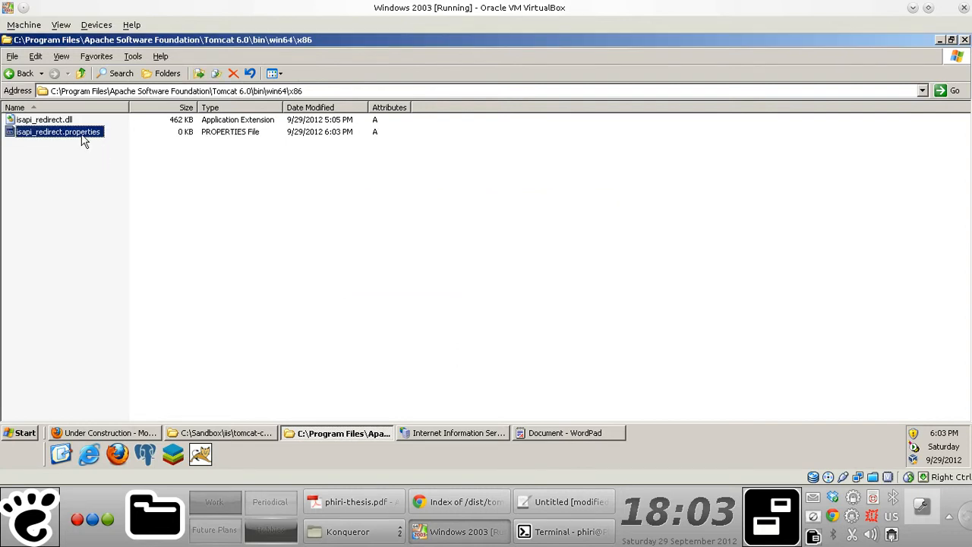
Step: Open isapi_redirect.properties, choosing to select the opening program from a list
right_click(58, 130)
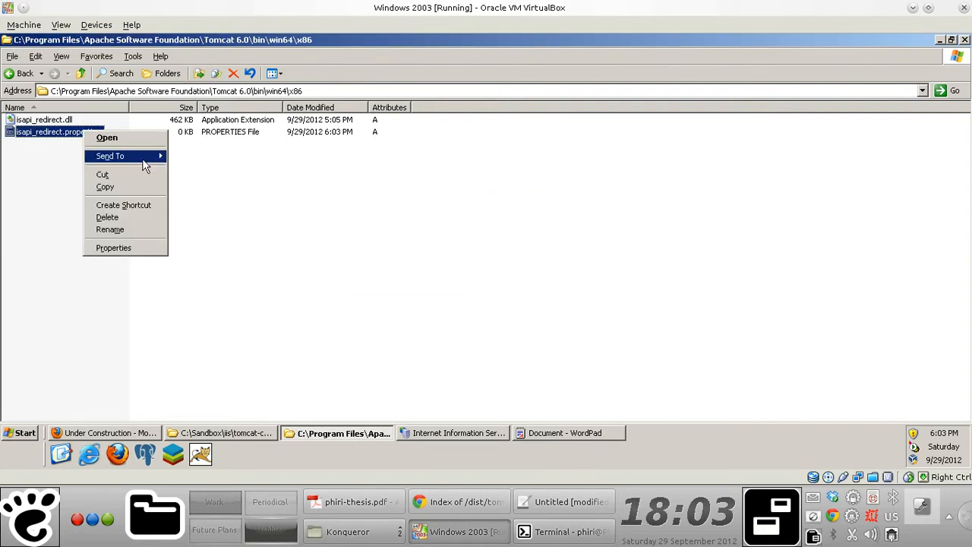
left_click(107, 136)
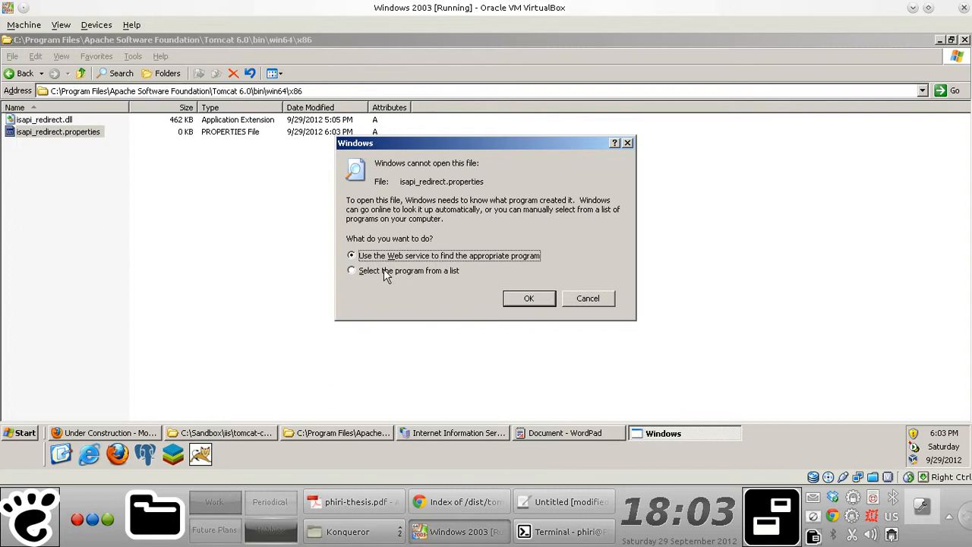
left_click(353, 270)
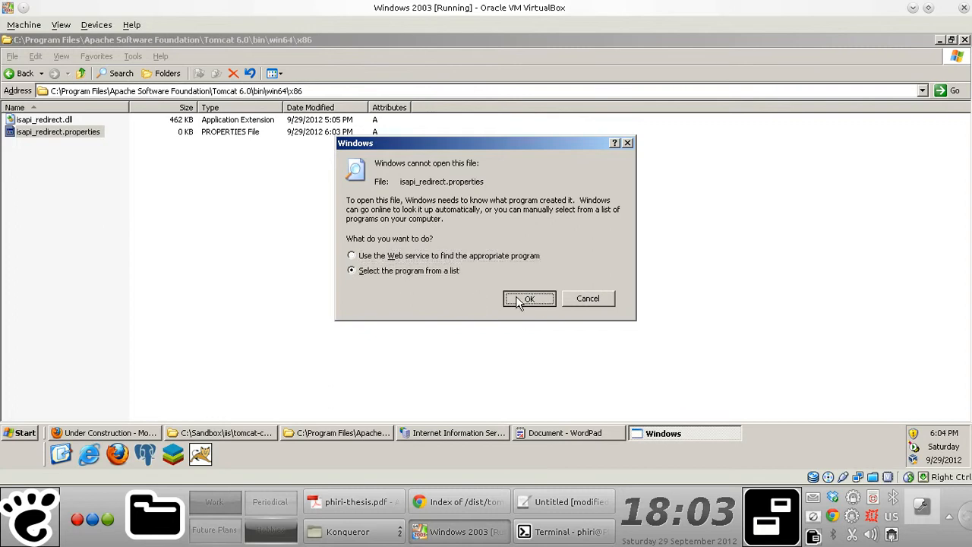
left_click(529, 298)
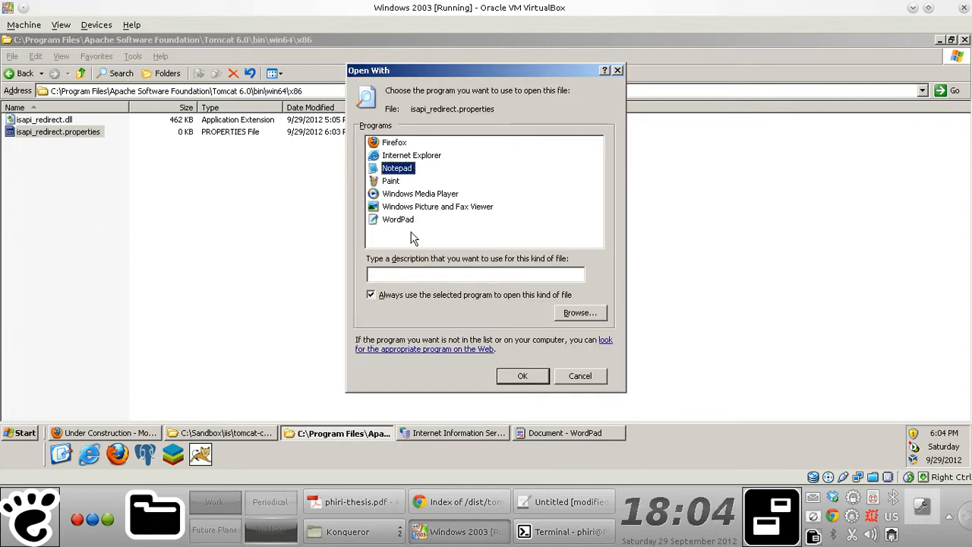
Step: Open the file in WordPad and adjust the extension_uri and log_file path lines for Tomcat 6.0
left_click(522, 377)
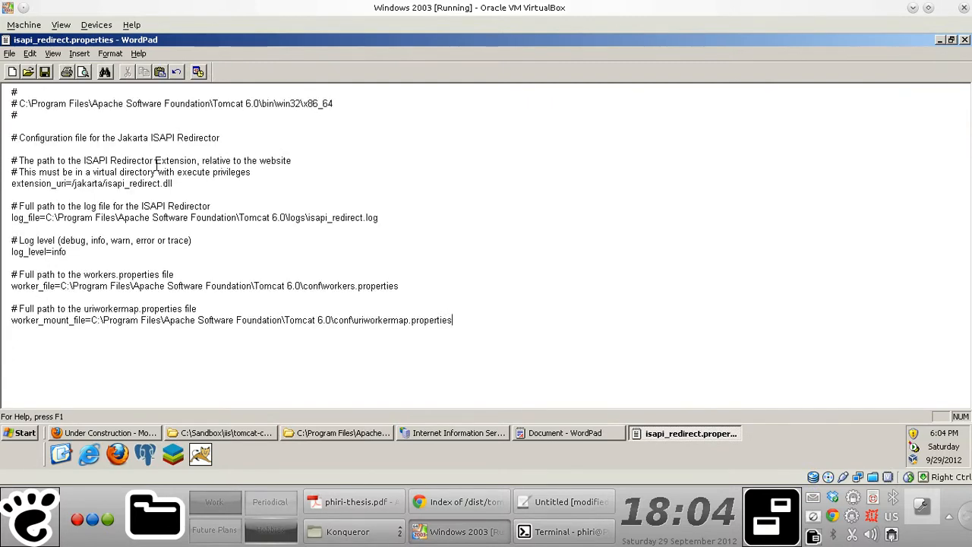
mouse_move(243, 234)
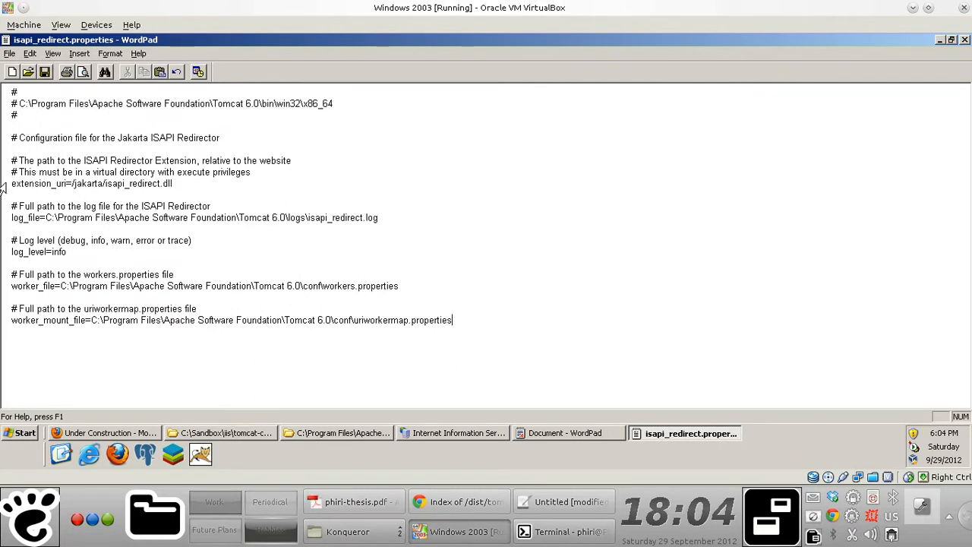
triple_click(91, 182)
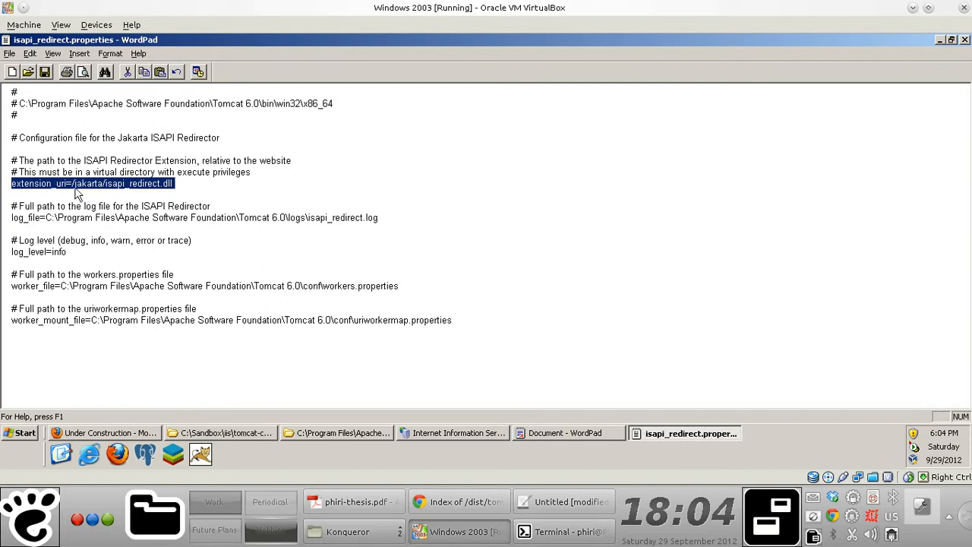
left_click(108, 188)
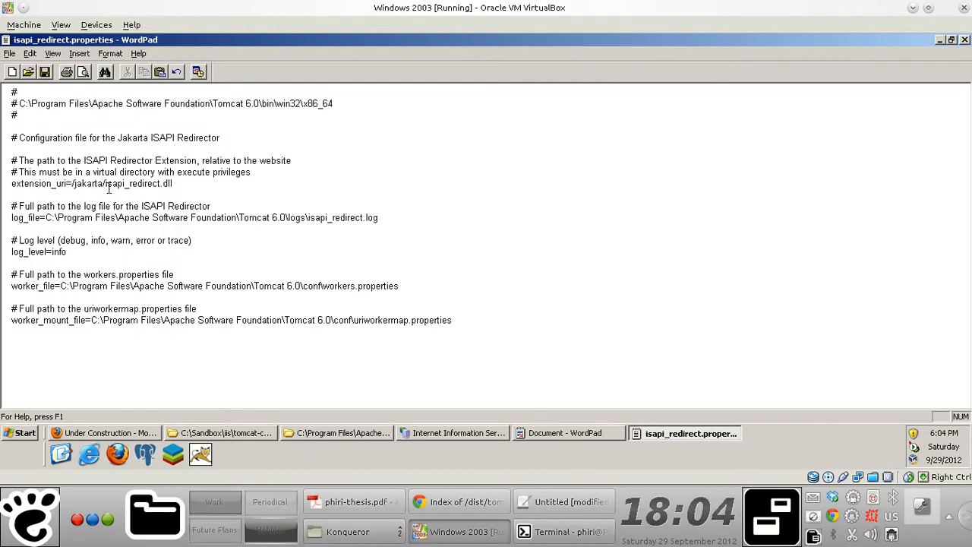
double_click(129, 183)
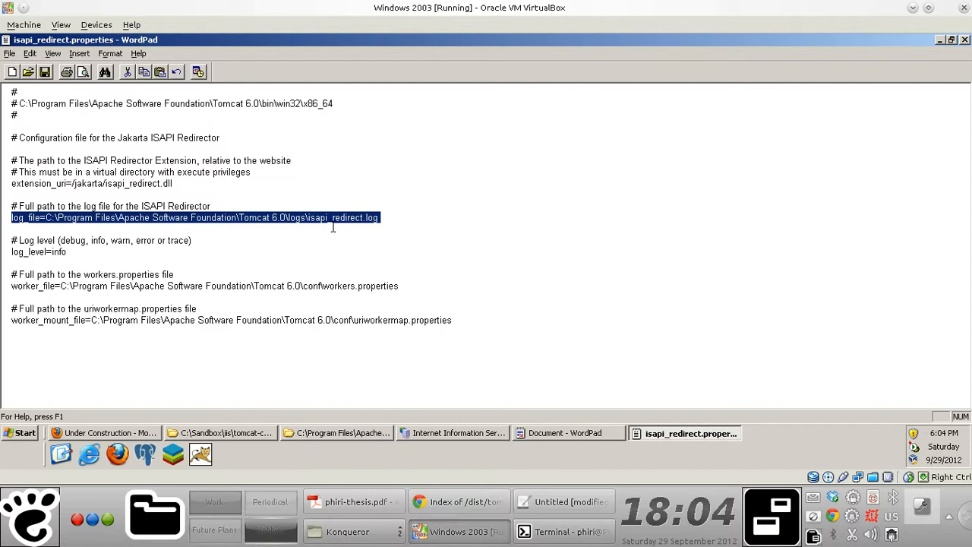
left_click(239, 217)
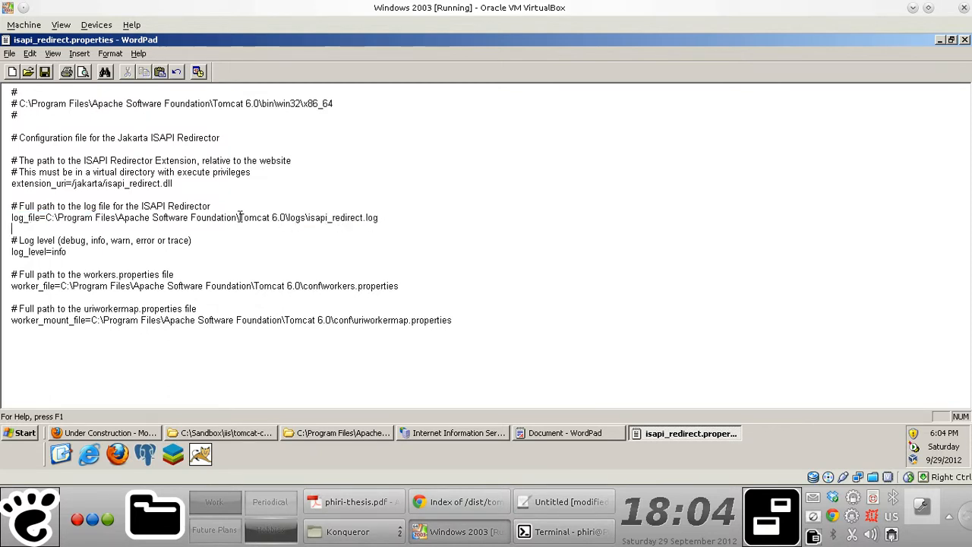
left_click_drag(237, 217, 380, 217)
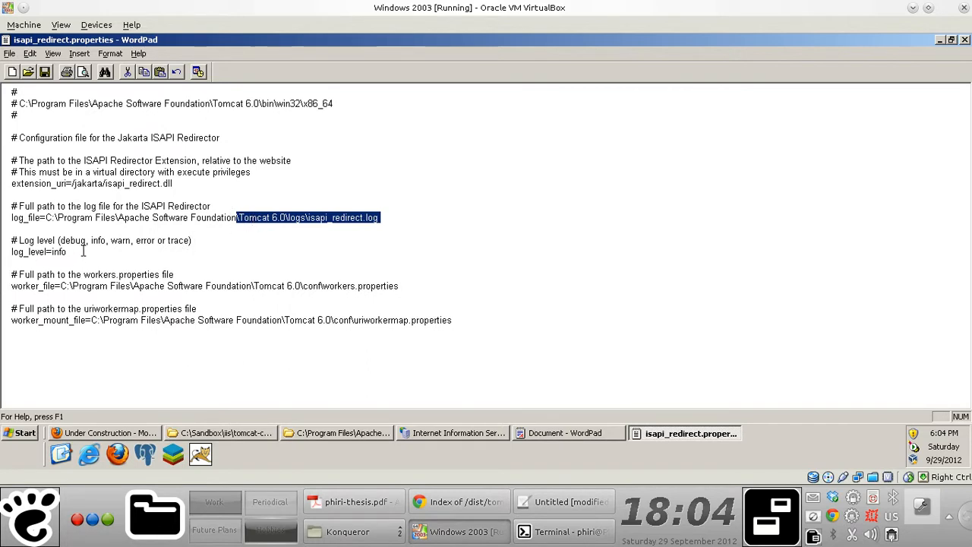
Step: Finish the worker_file and worker_mount_file lines pointing at workers.properties and uriworkermap.properties
left_click(18, 285)
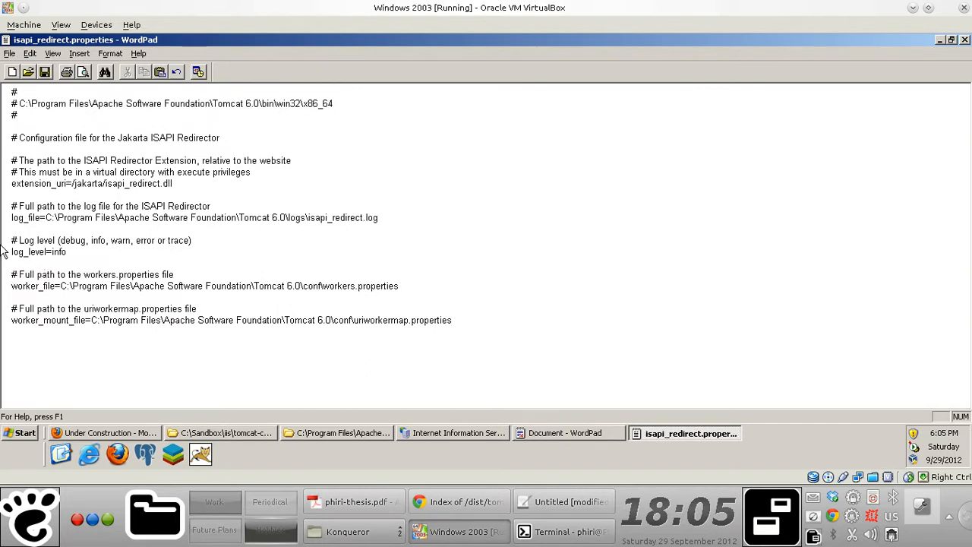
triple_click(205, 285)
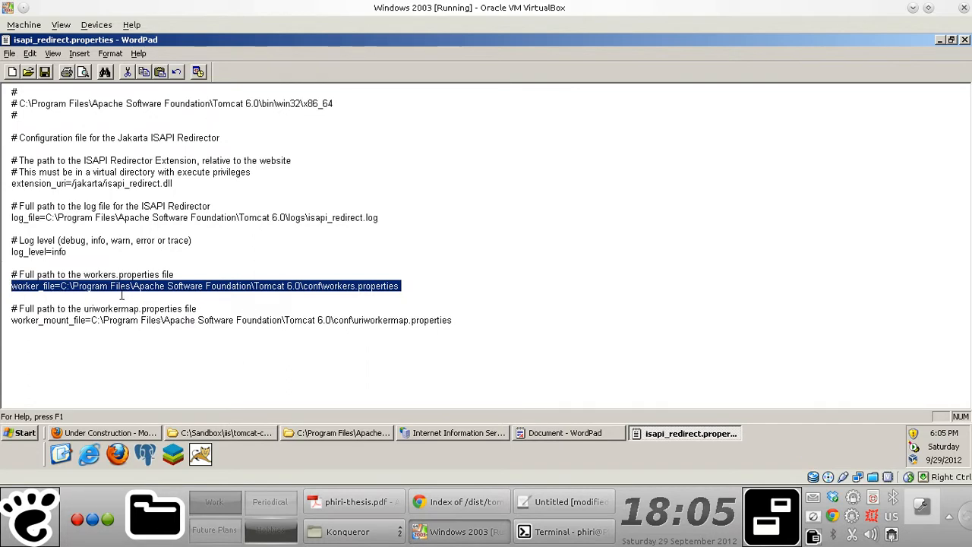
mouse_move(4, 298)
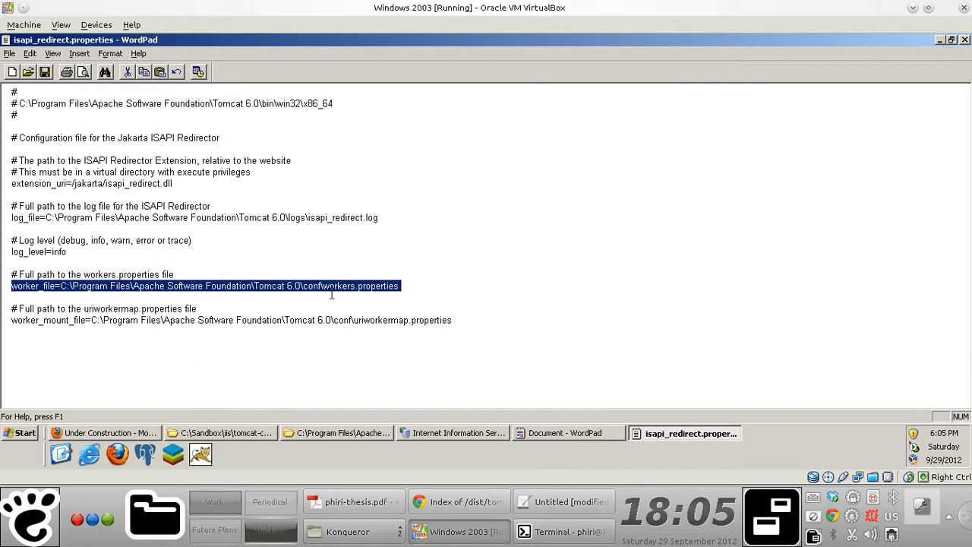
mouse_move(7, 338)
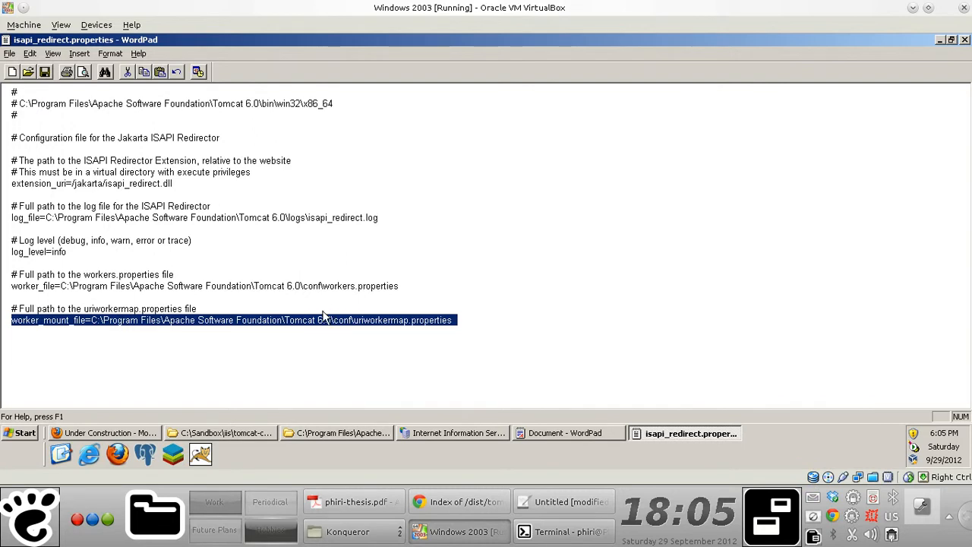
mouse_move(214, 182)
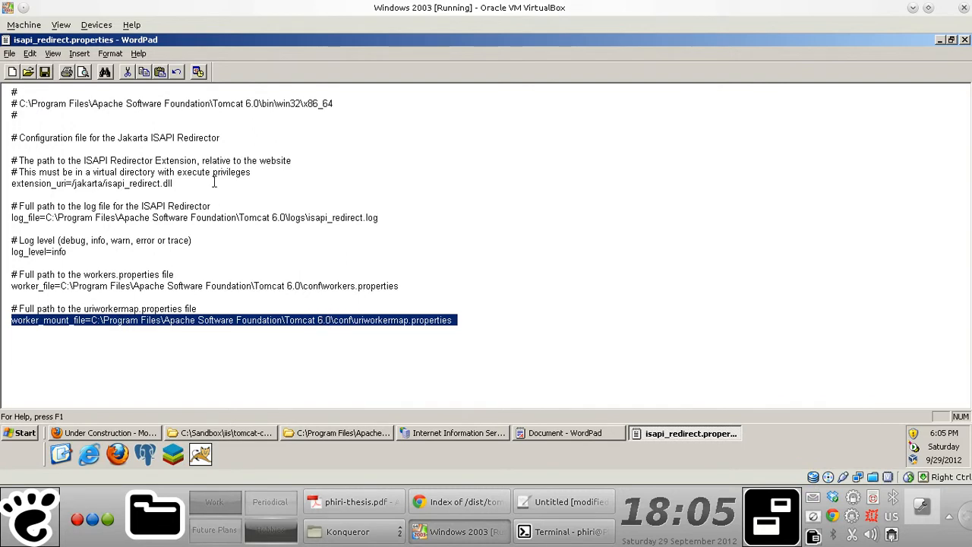
left_click(453, 319)
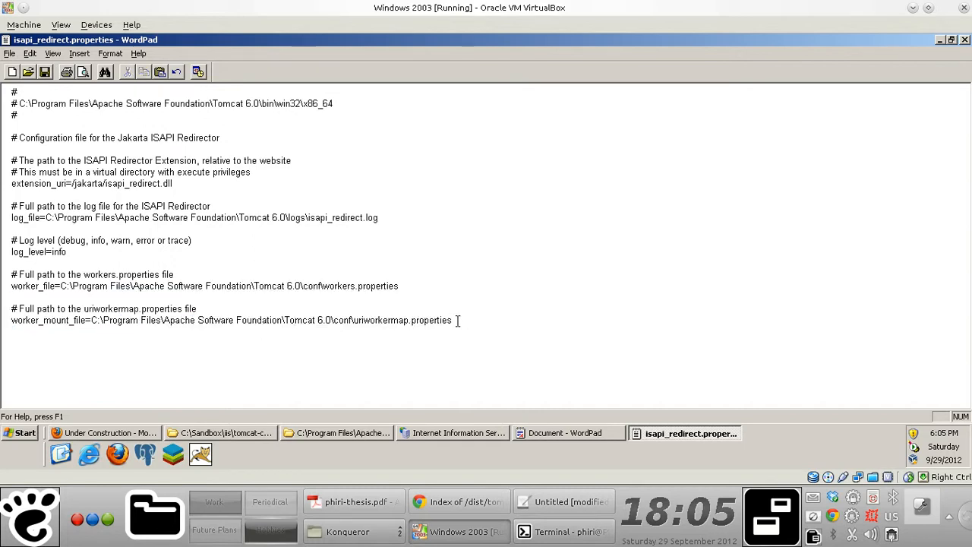
double_click(361, 285)
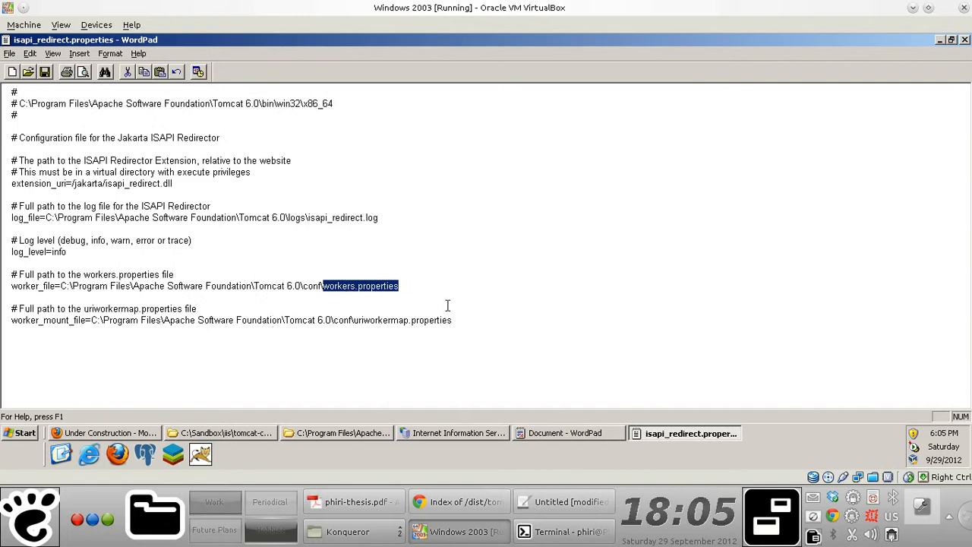
mouse_move(566, 433)
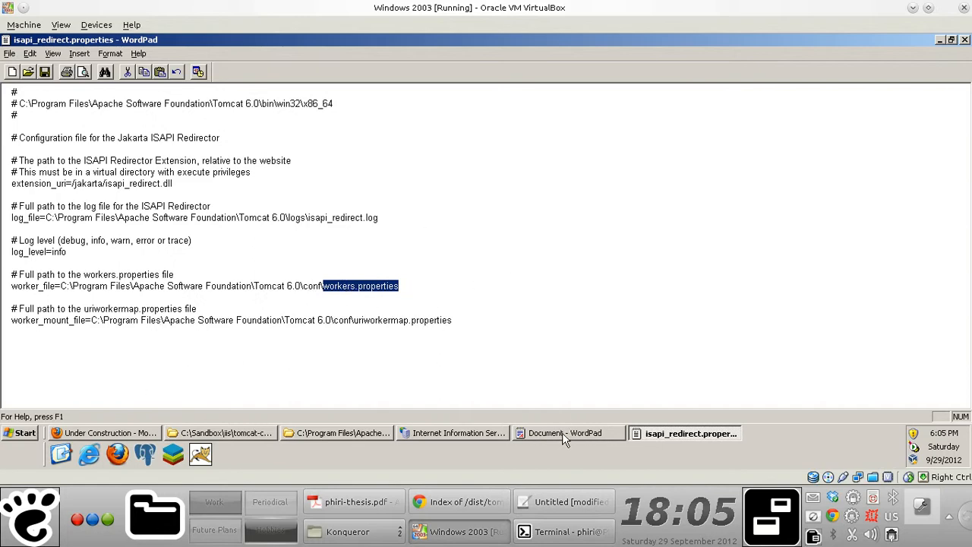
Step: Save isapi_redirect.properties, confirming the plain-text format
left_click(566, 433)
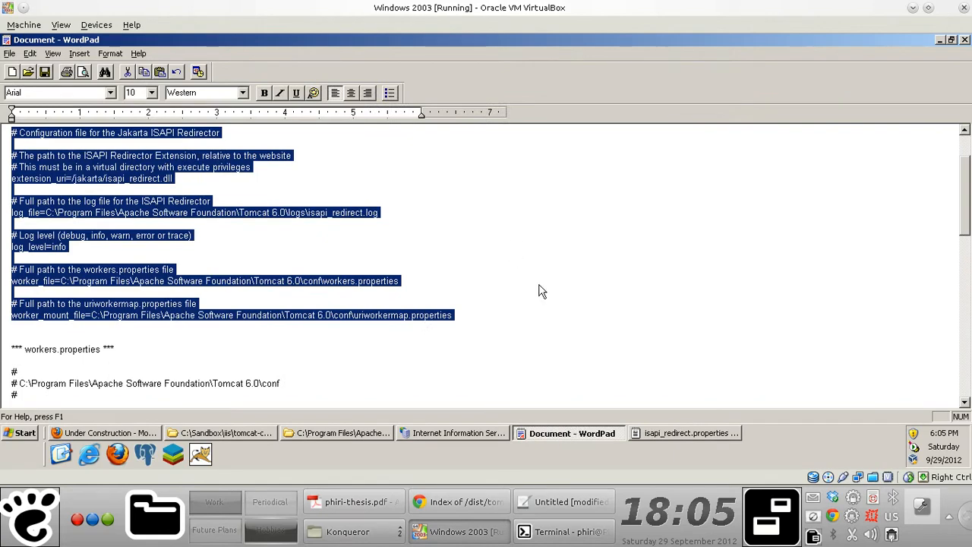
left_click(687, 433)
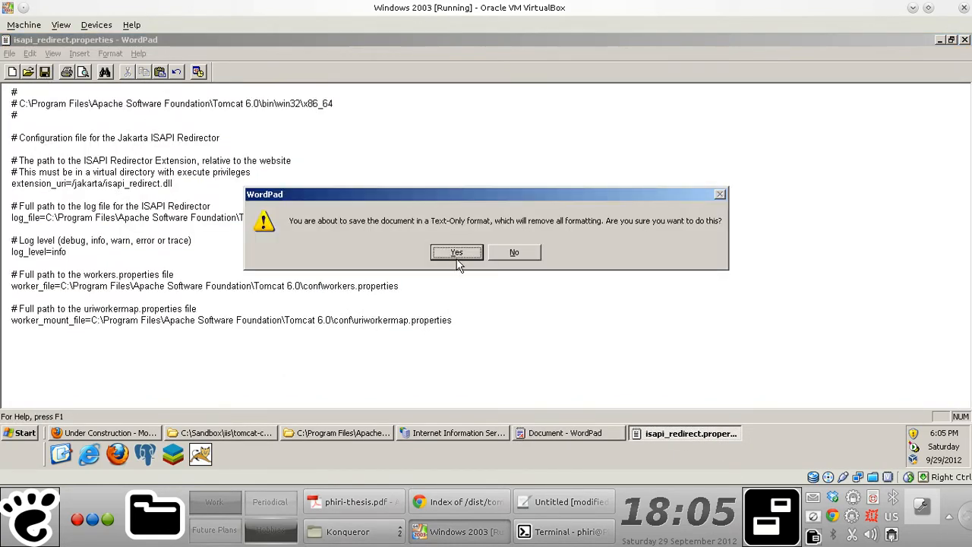
left_click(456, 252)
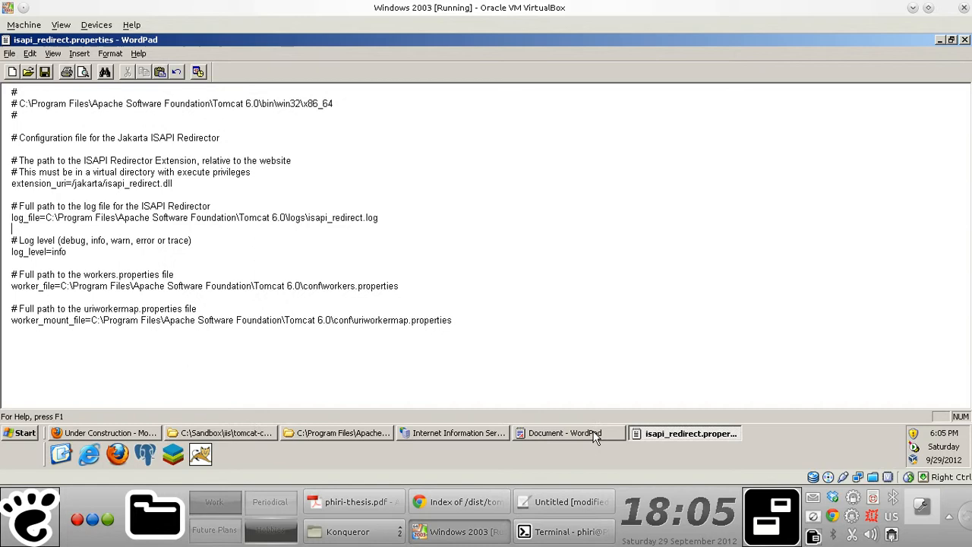
Step: Review the workers.properties sample (ajp13 worker, localhost, port 8009) in the notes and select the whole block
left_click(566, 433)
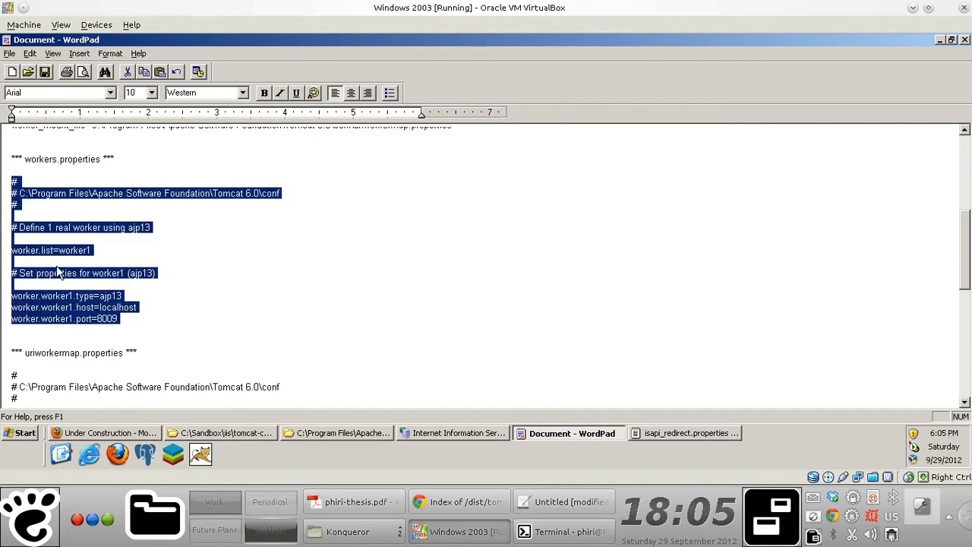
mouse_move(97, 275)
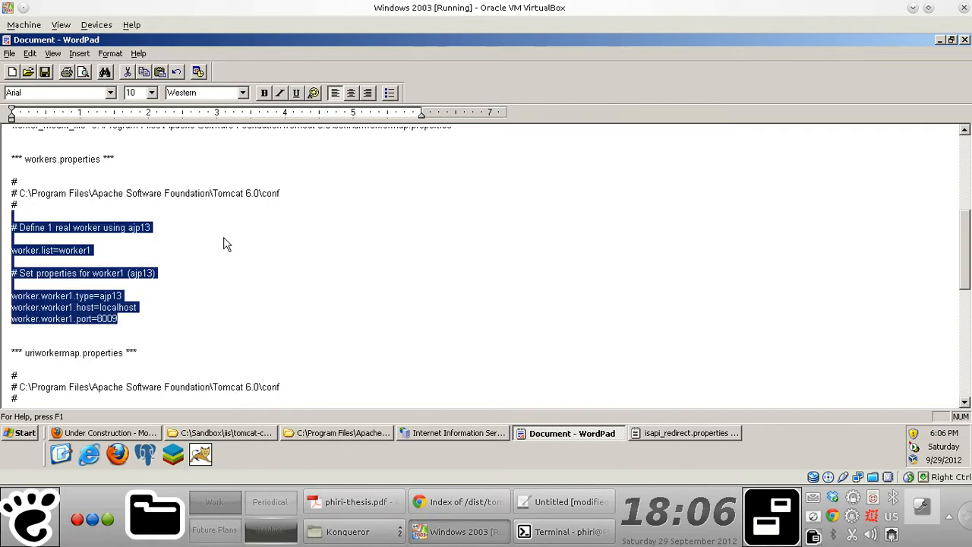
left_click(129, 319)
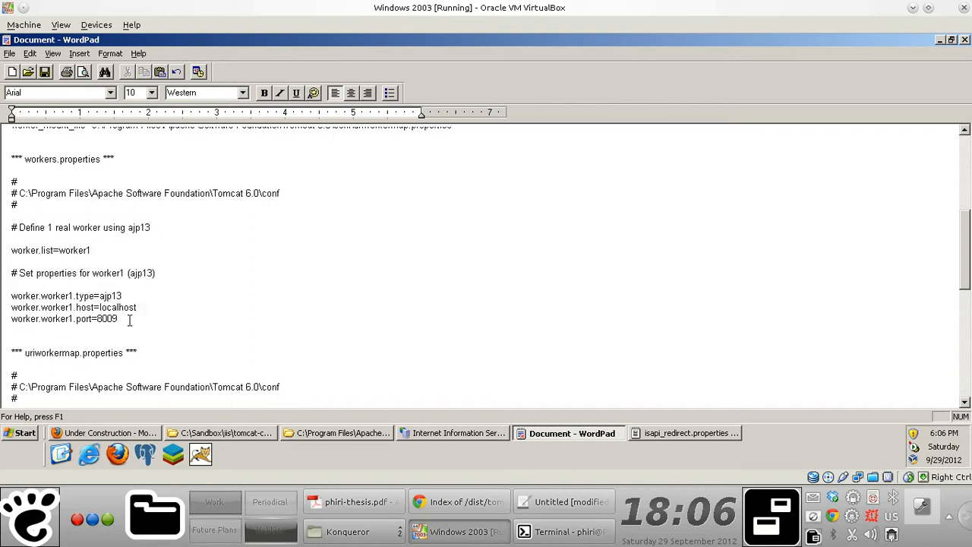
double_click(106, 319)
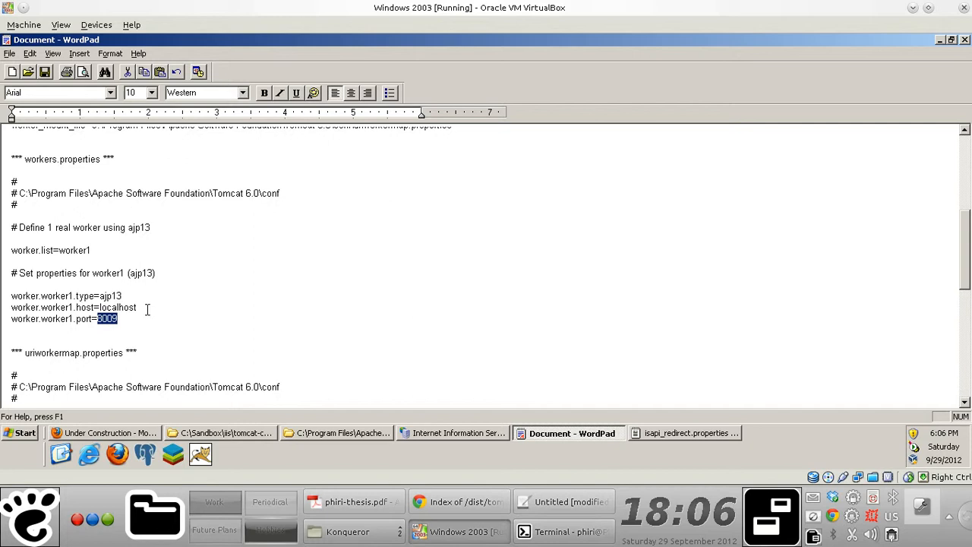
double_click(110, 294)
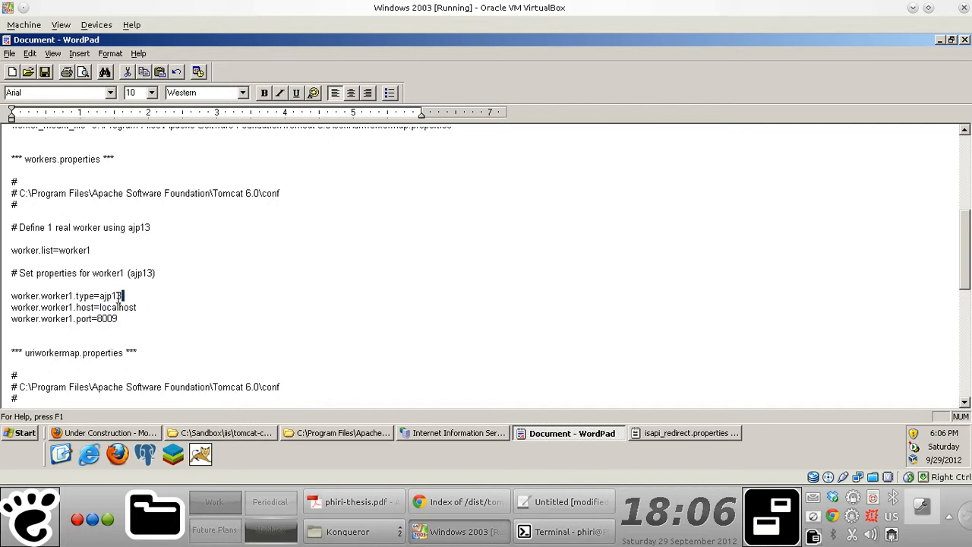
double_click(109, 295)
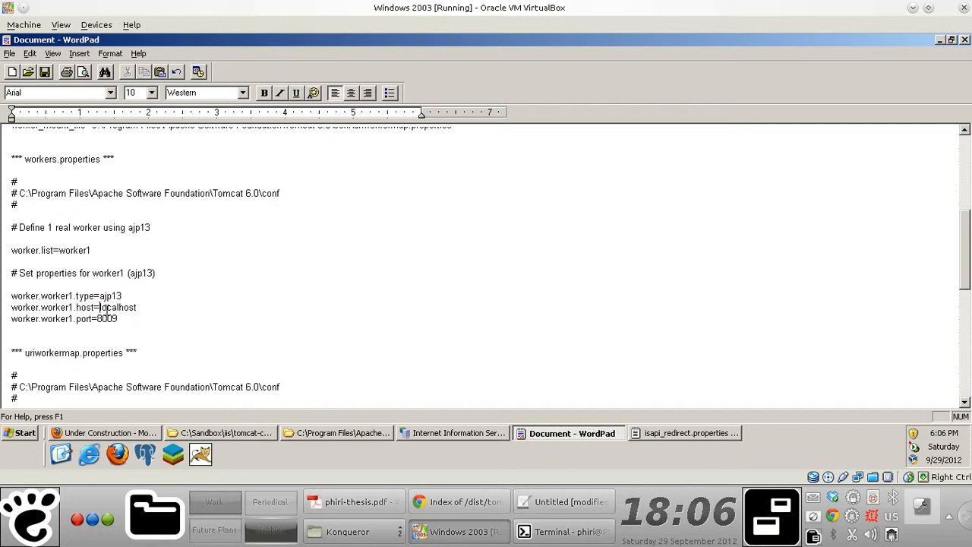
double_click(119, 306)
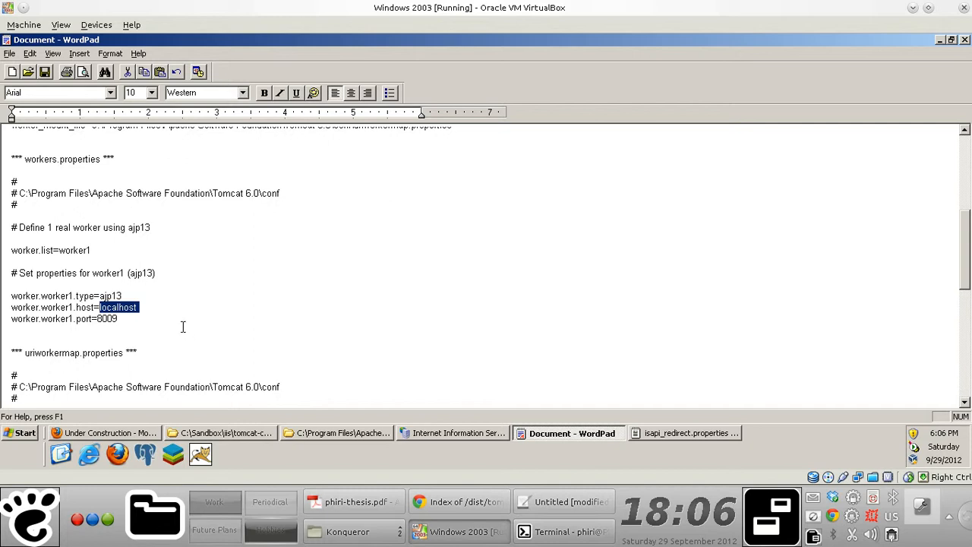
mouse_move(110, 277)
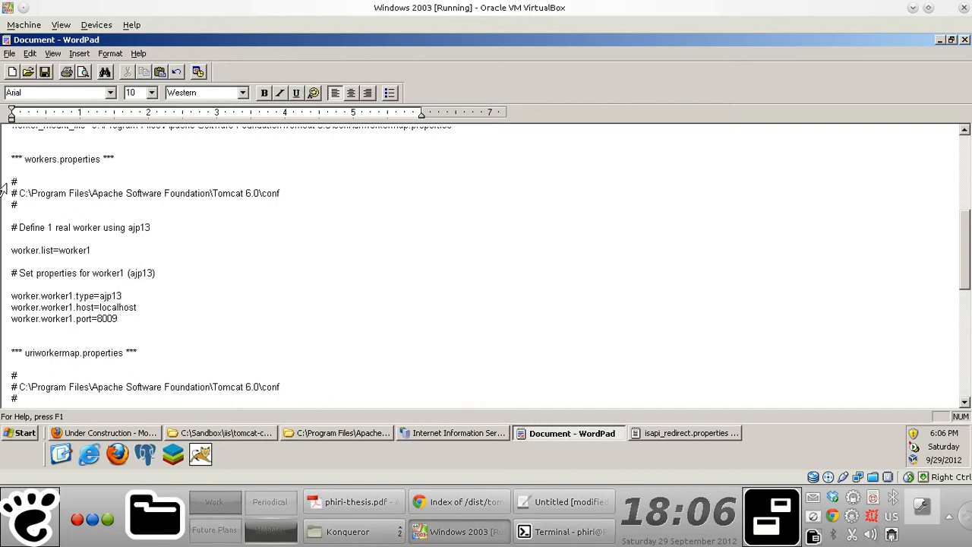
left_click_drag(12, 180, 117, 319)
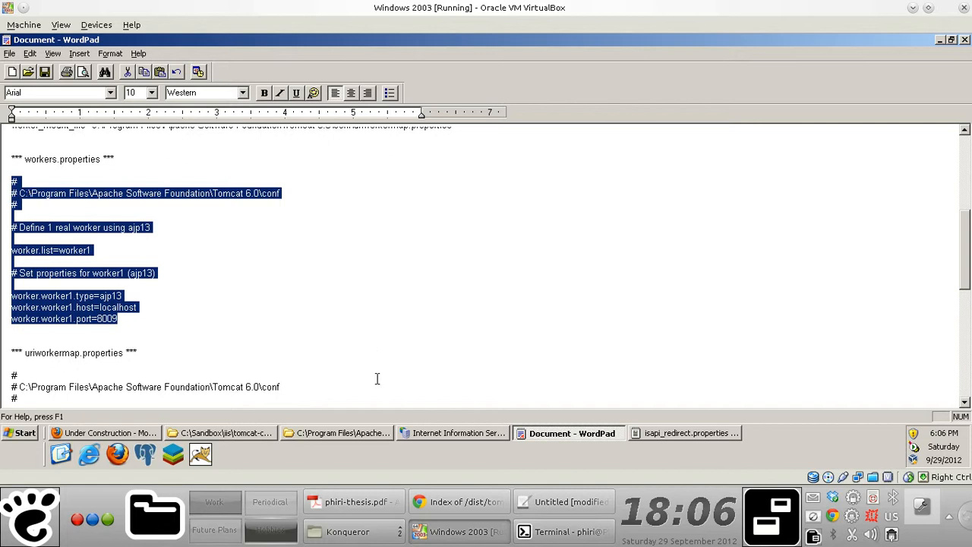
Step: Browse from win64\x86 up to Tomcat 6.0 and into the conf folder
left_click(337, 433)
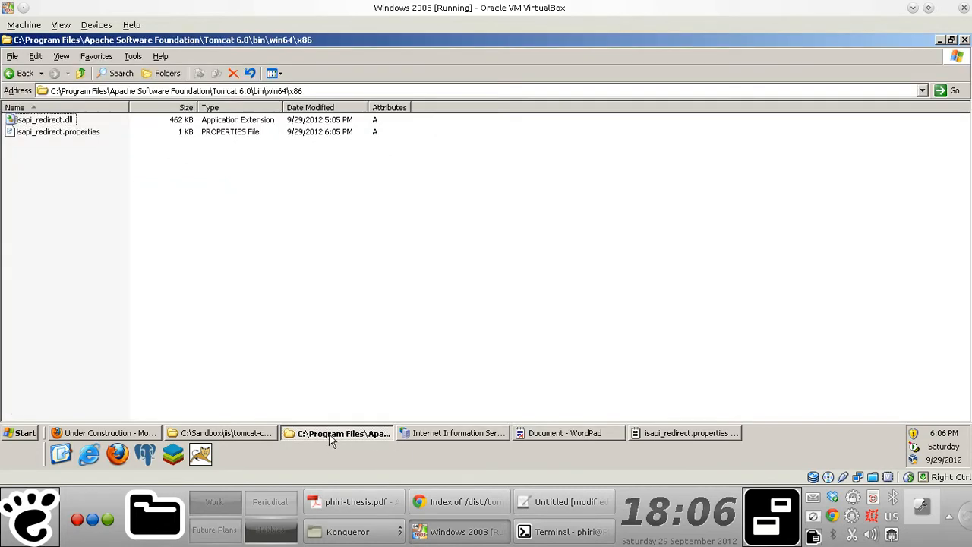
left_click(21, 73)
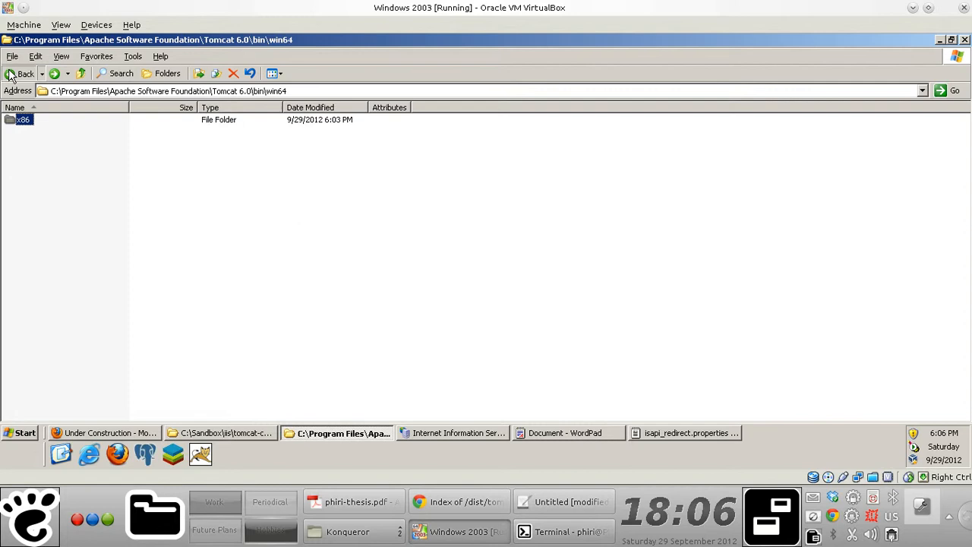
left_click(21, 73)
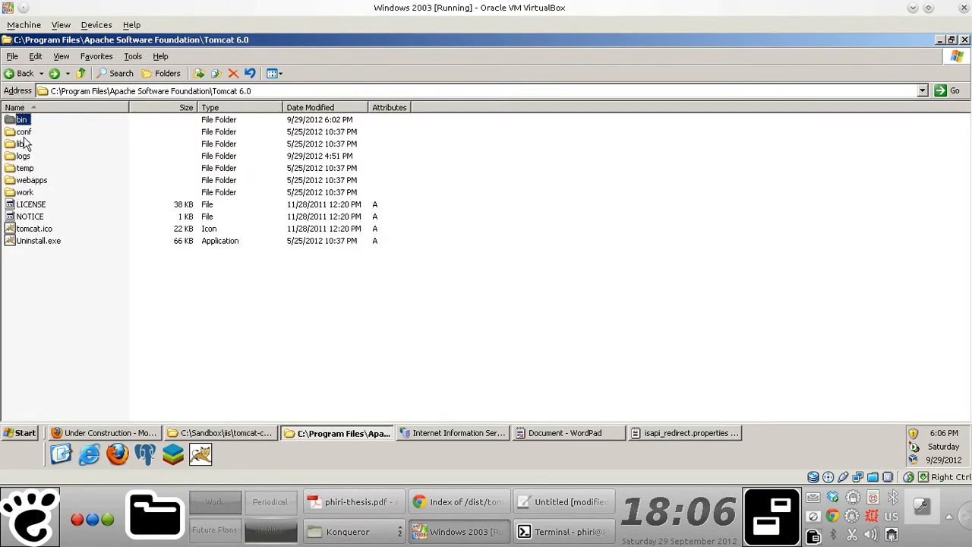
double_click(25, 131)
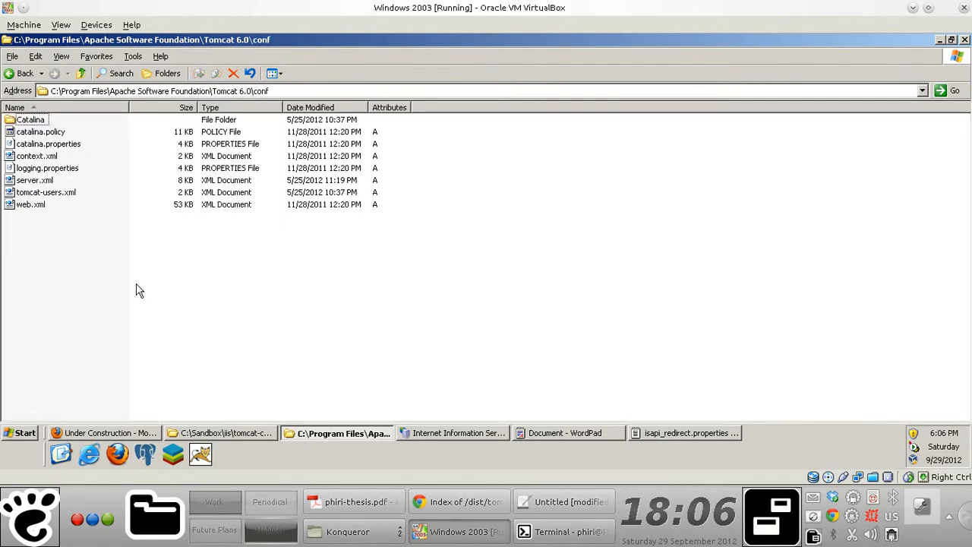
Step: Create a new text document in conf named workers.properties
right_click(139, 290)
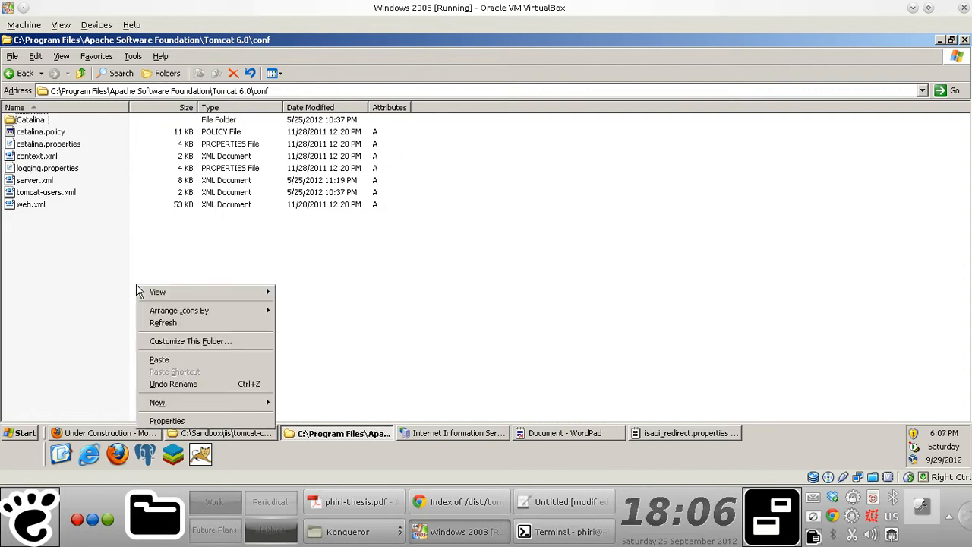
left_click(158, 403)
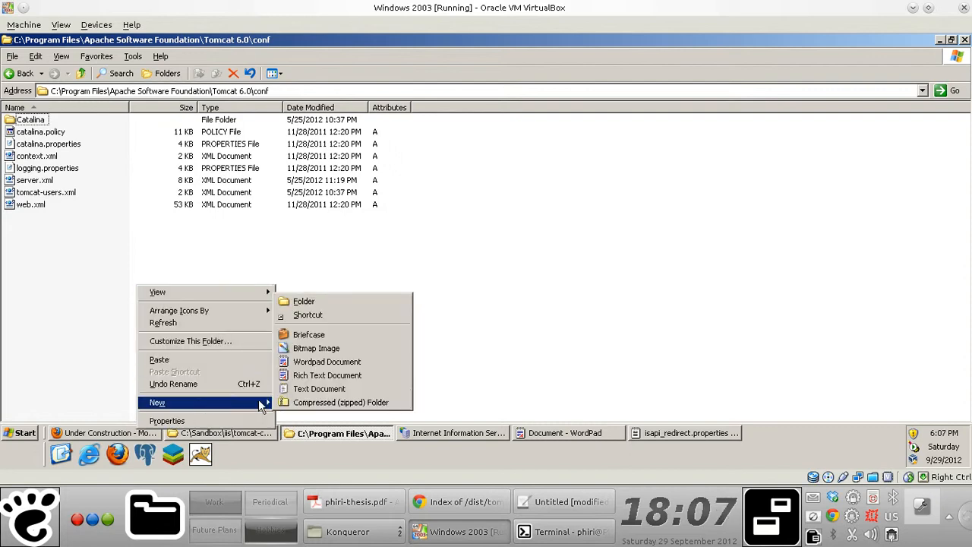
mouse_move(326, 361)
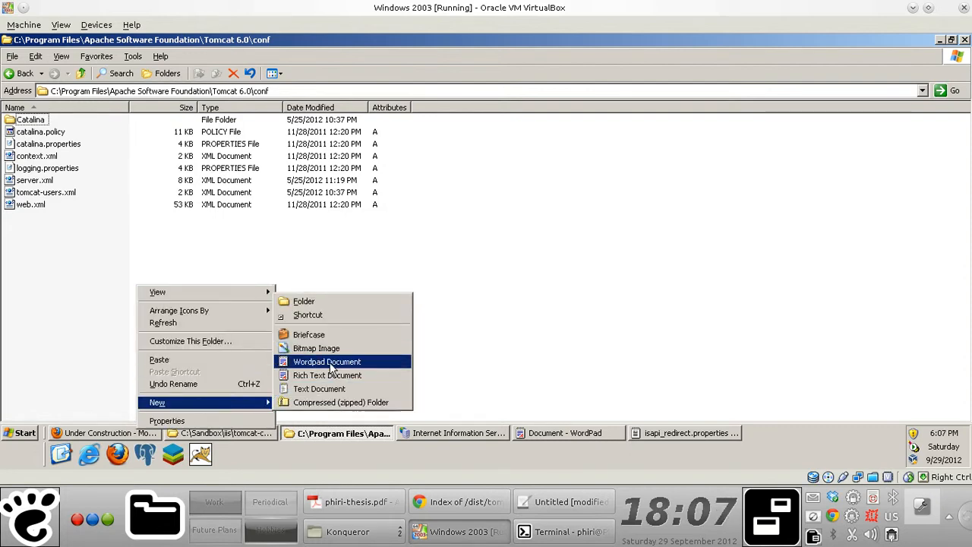
left_click(319, 389)
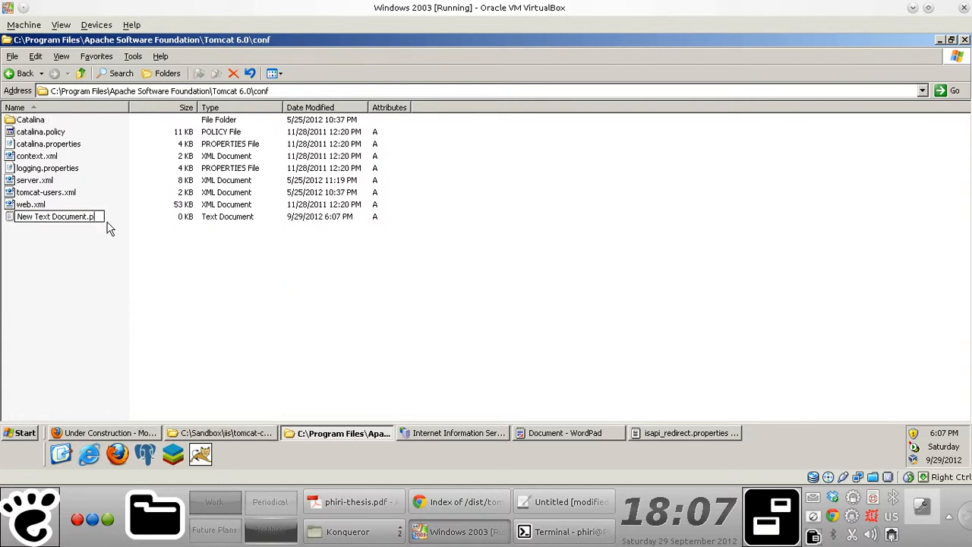
type("roperties")
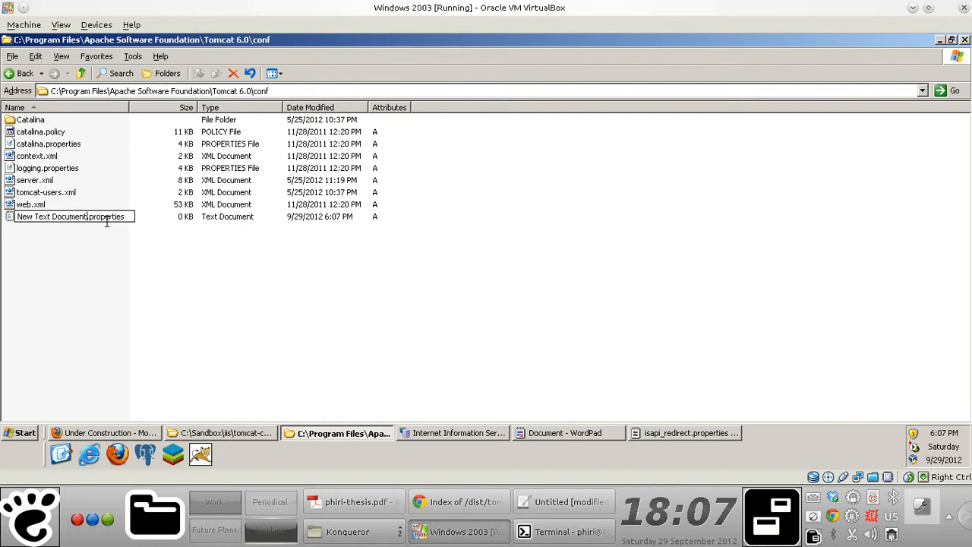
type("worker")
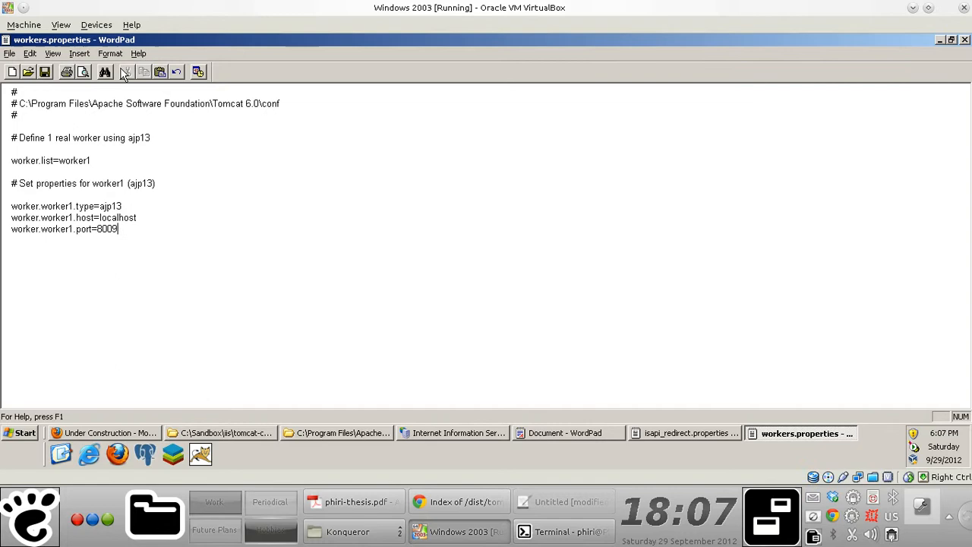
left_click(337, 433)
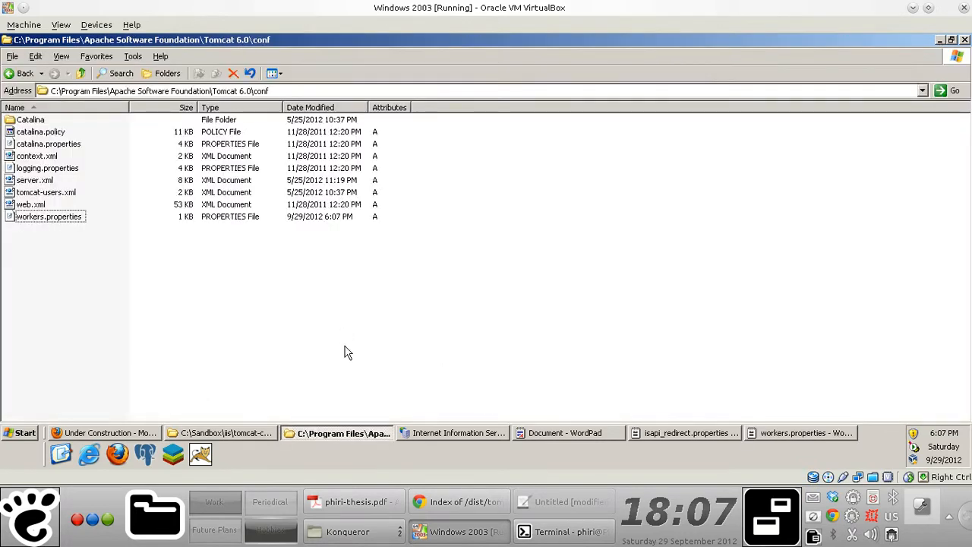
left_click(563, 501)
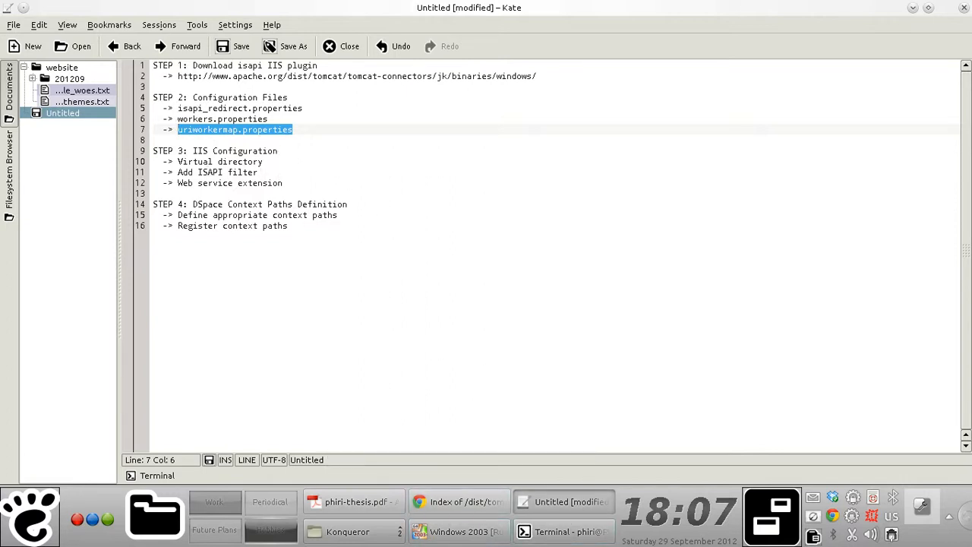
mouse_move(444, 532)
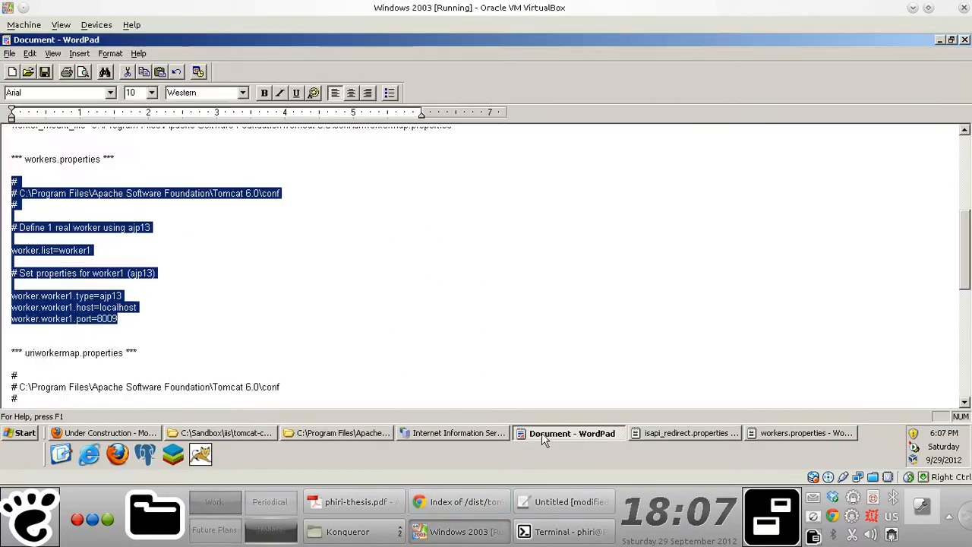
Step: Copy the uriworkermap mapping lines (examples, xmlui, jspui, oai, lni, solr, sword to worker1) and return to the conf folder
scroll("down", 3)
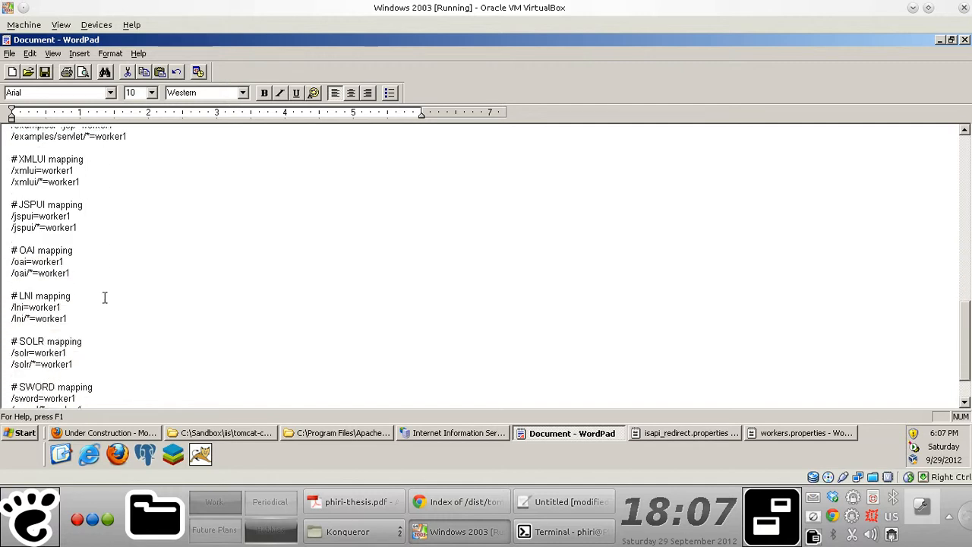
scroll("down", 3)
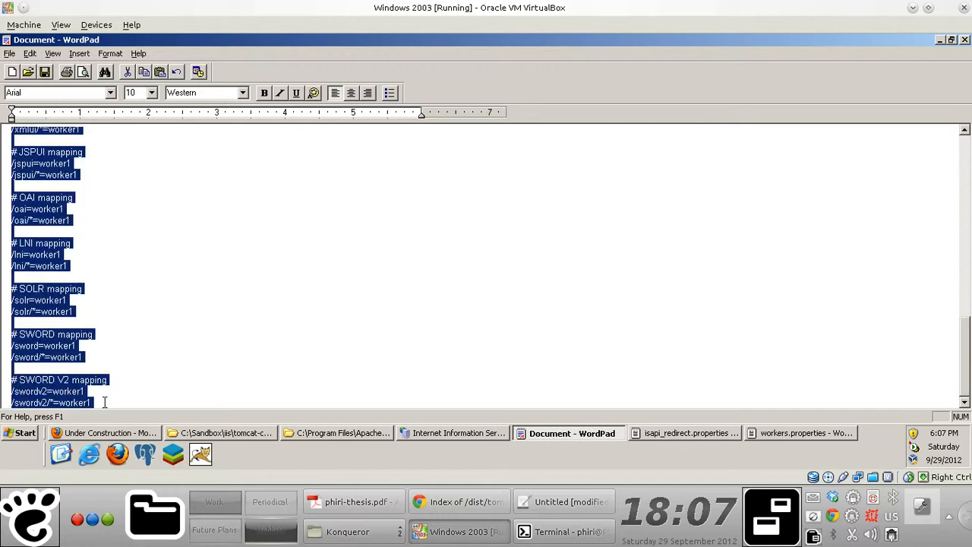
mouse_move(238, 360)
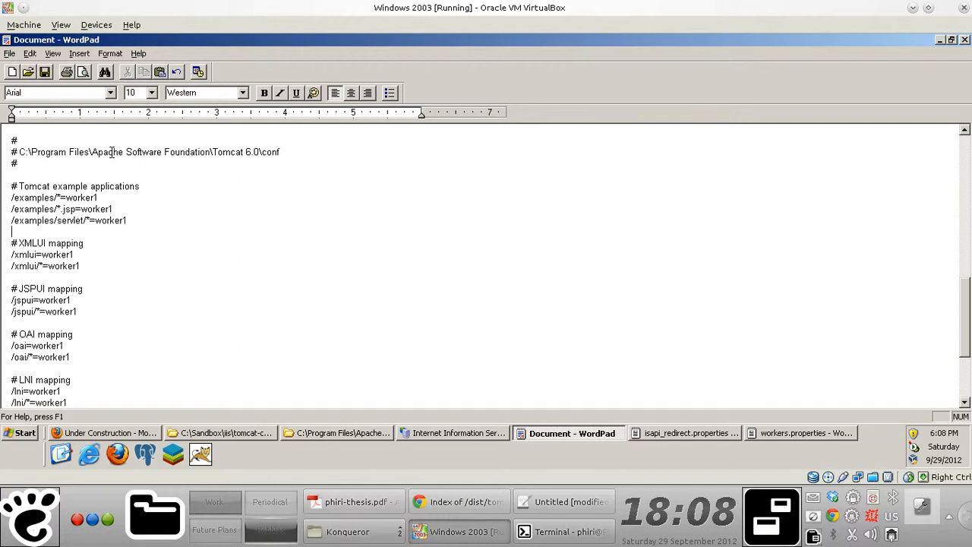
mouse_move(155, 281)
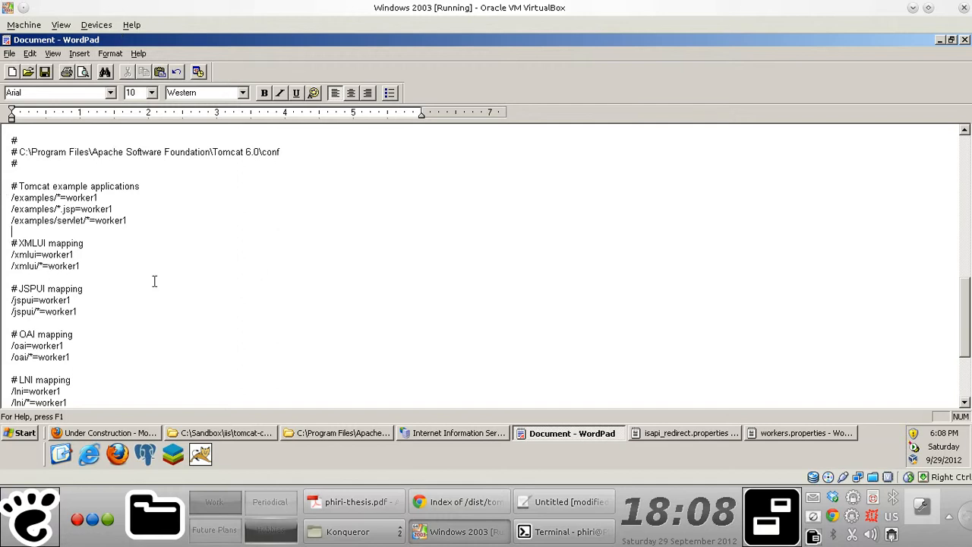
mouse_move(38, 166)
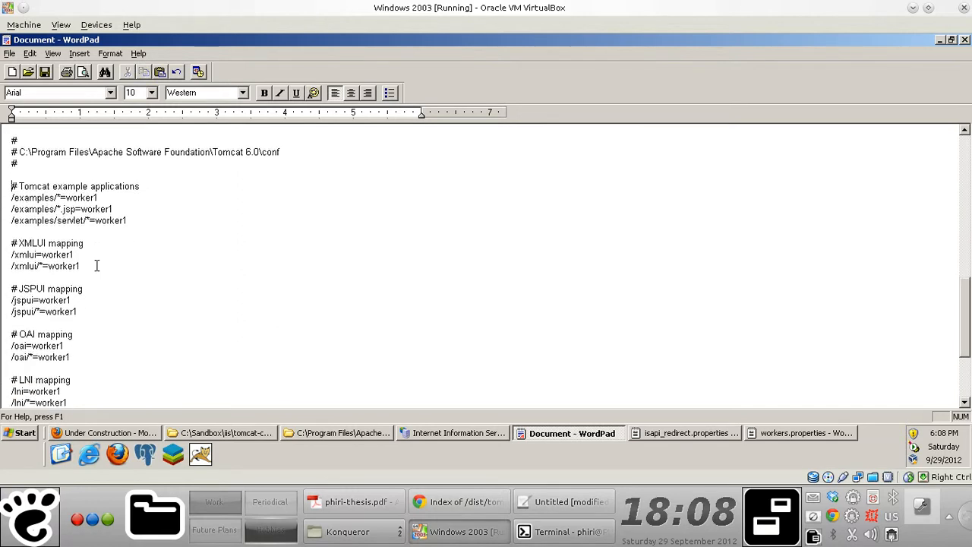
scroll("down", 3)
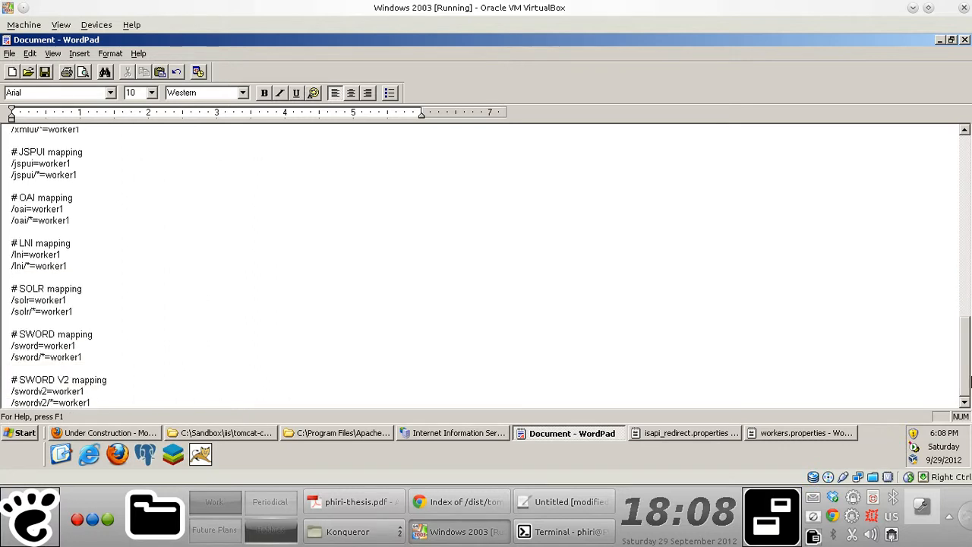
key("ctrl+a")
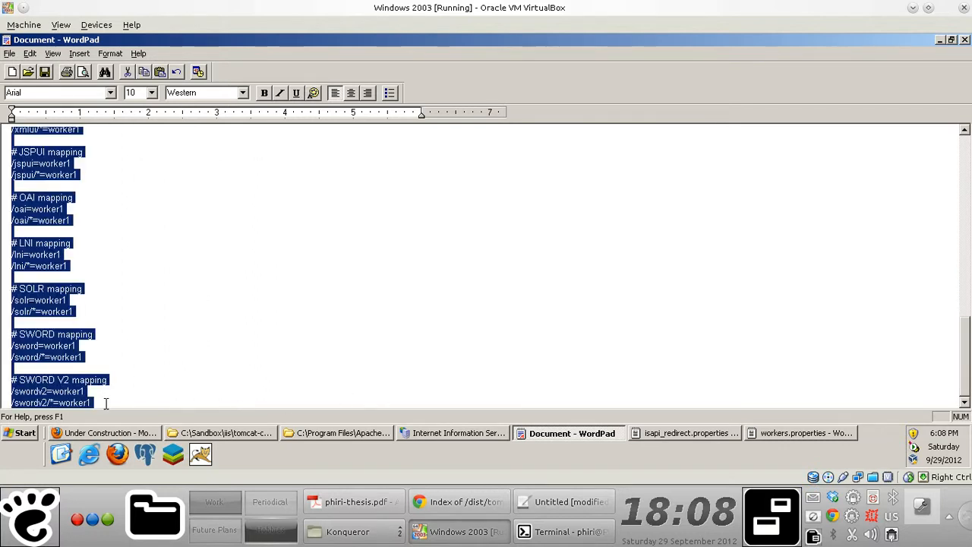
right_click(83, 303)
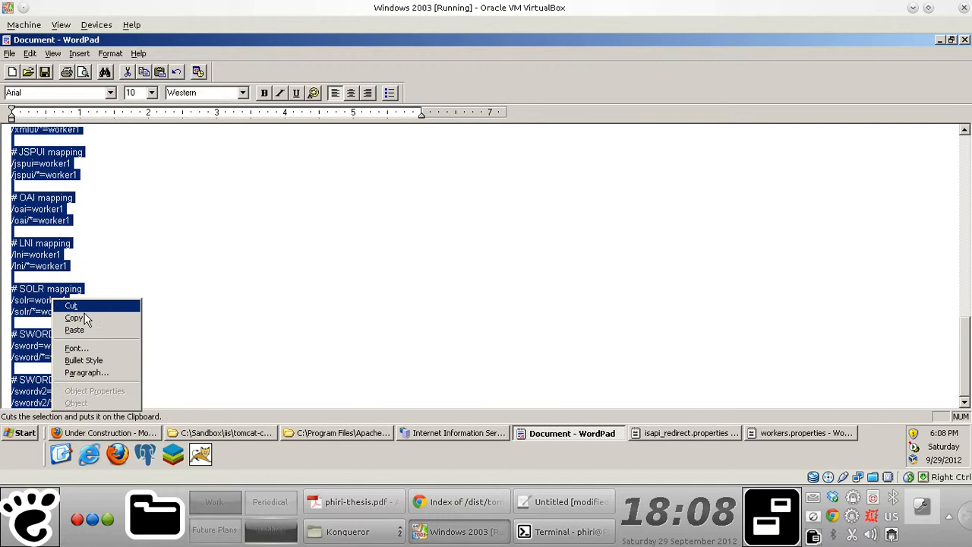
left_click(360, 252)
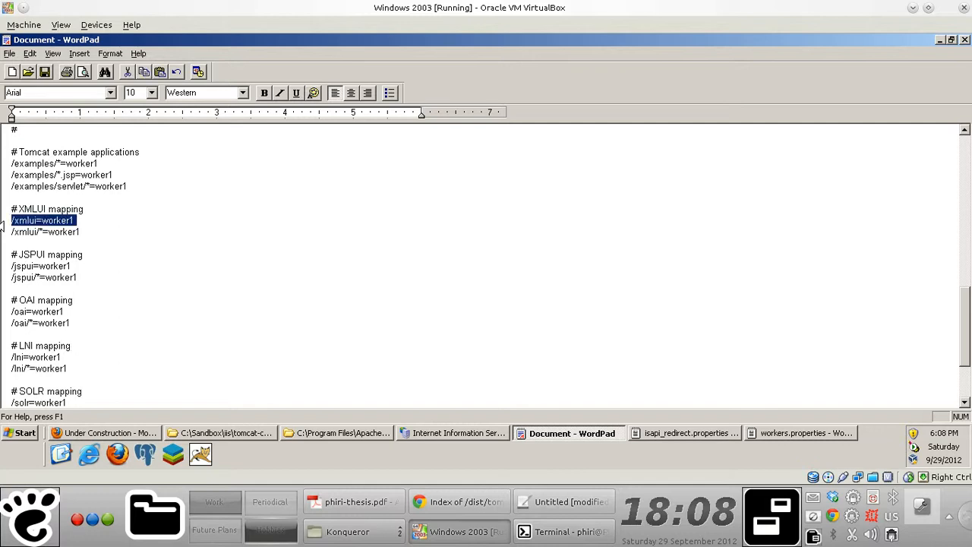
left_click(337, 433)
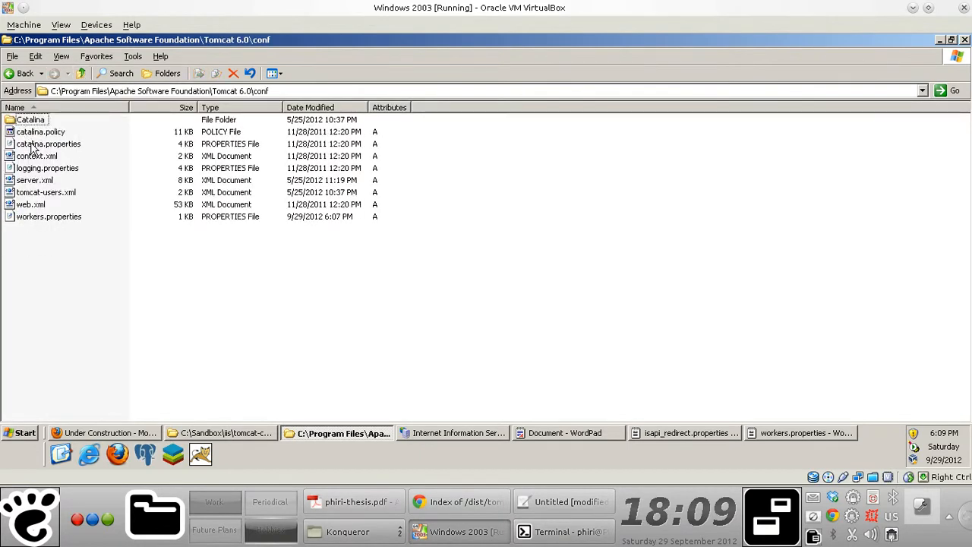
Step: View server.xml in Internet Explorer, scrolling to the AJP/1.3 connector on port 8009
right_click(33, 179)
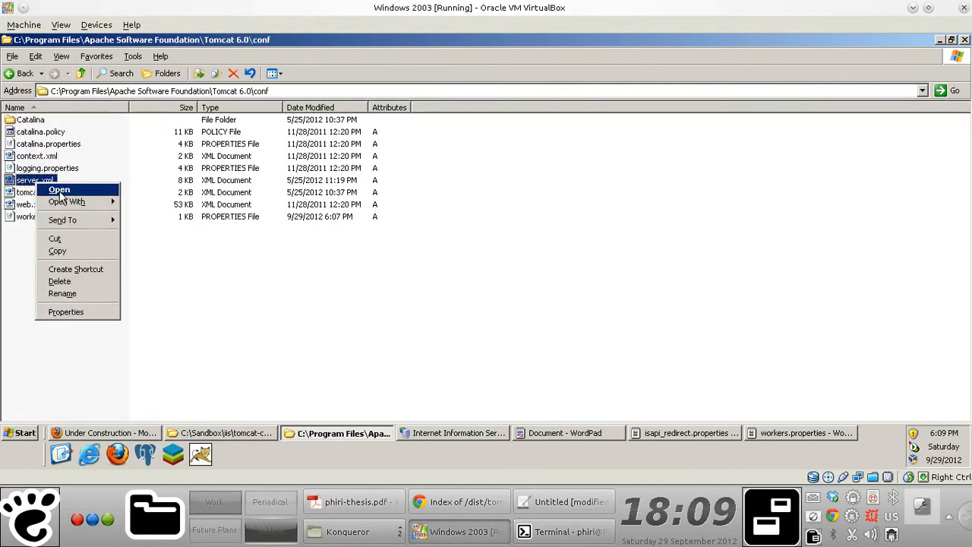
left_click(57, 189)
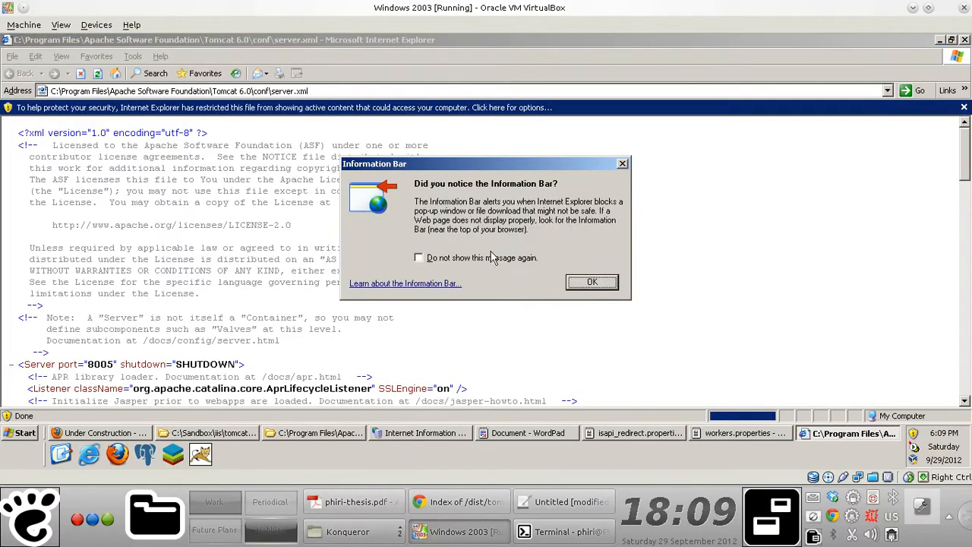
left_click(593, 281)
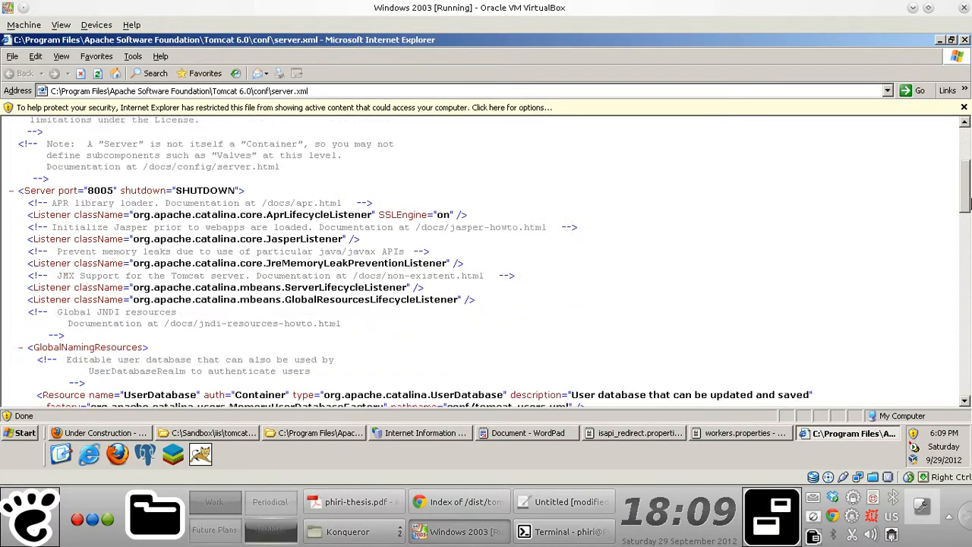
scroll("down", 3)
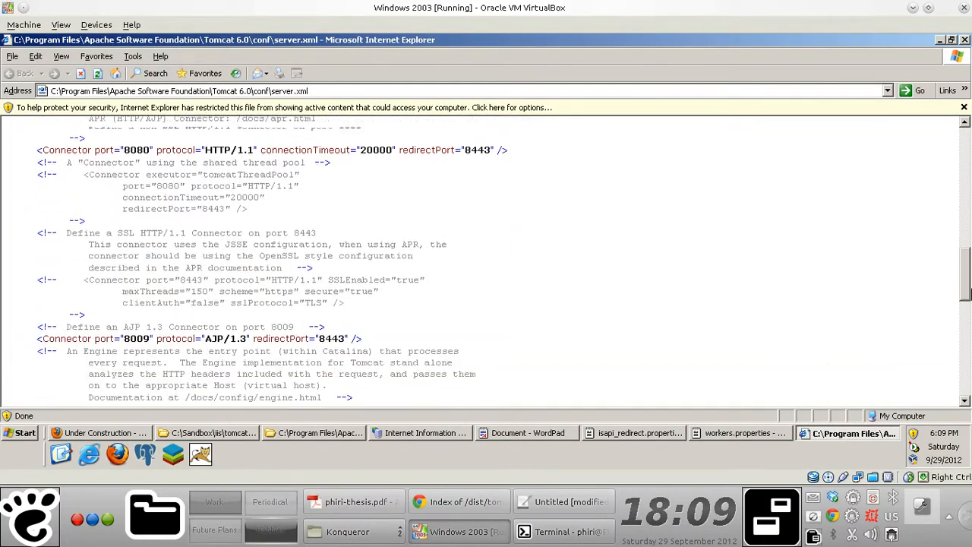
scroll("down", 3)
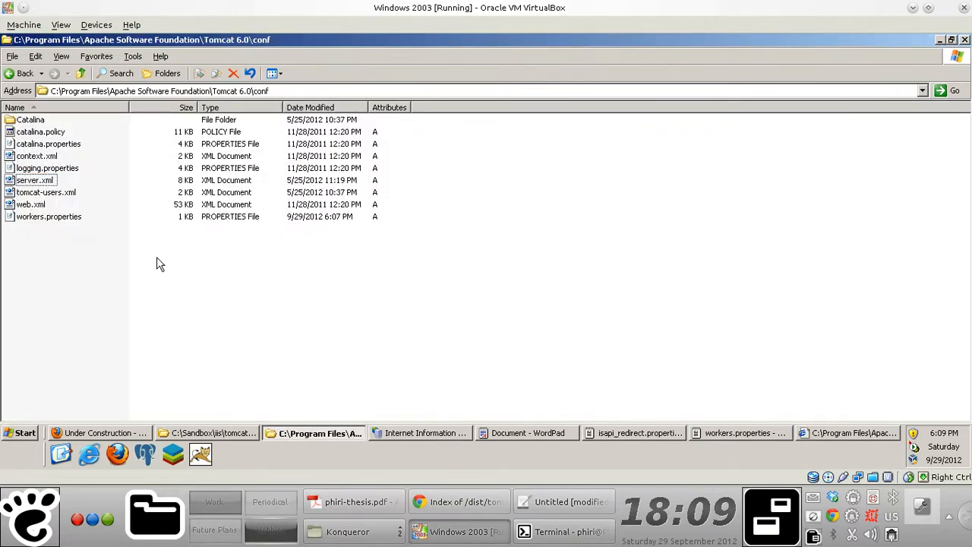
Step: Create a new text document in the conf folder named uriworkermap.properties
right_click(159, 265)
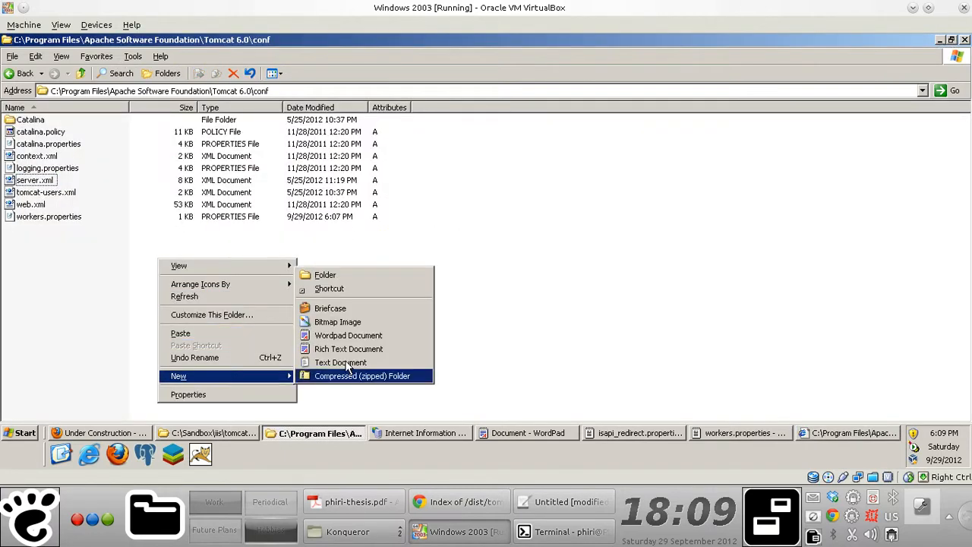
left_click(348, 336)
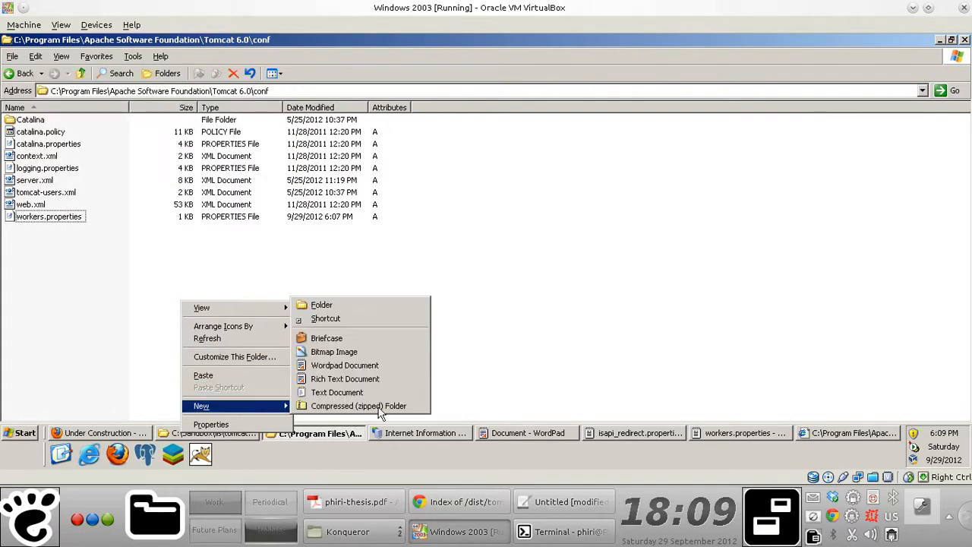
left_click(337, 392)
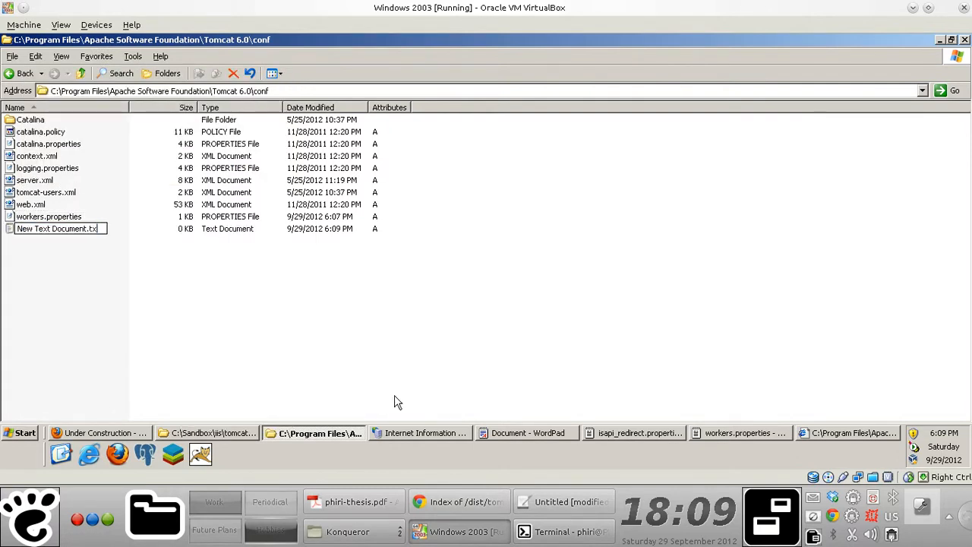
type(".properties")
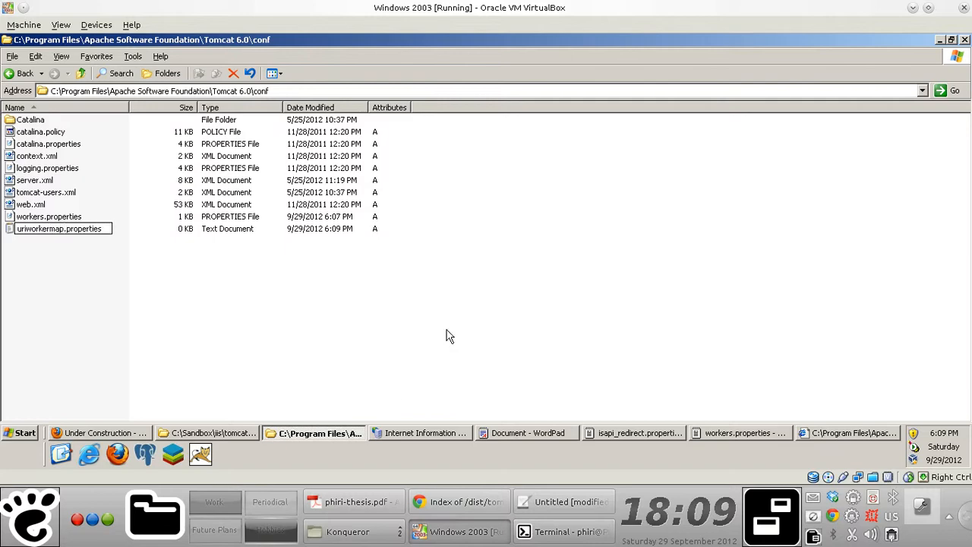
left_click(565, 501)
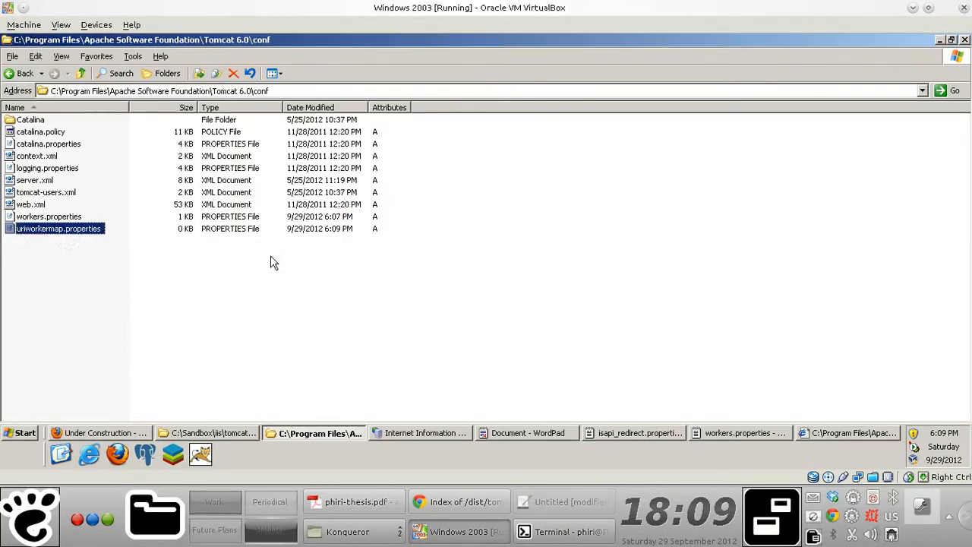
Step: Edit uriworkermap.properties in WordPad with the worker1 mappings and save it as plain text
double_click(58, 228)
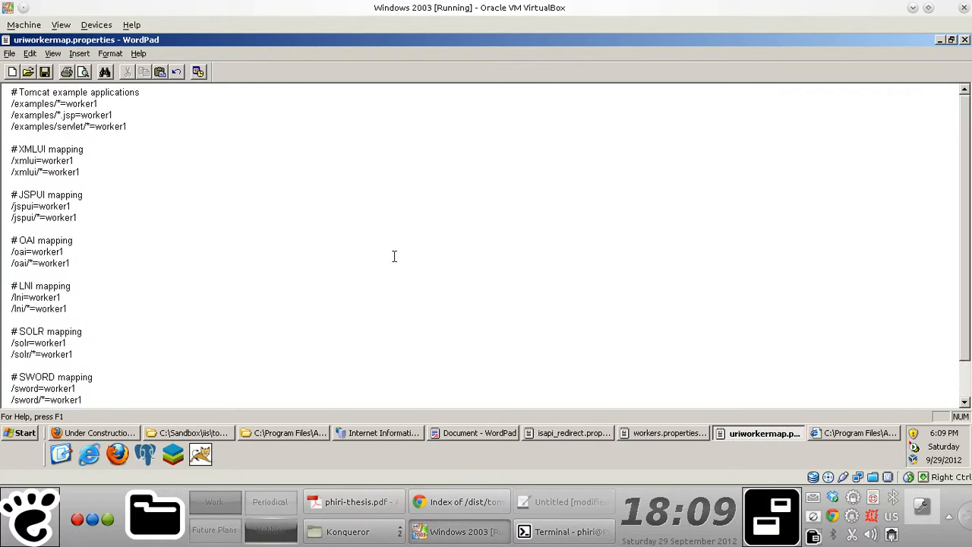
left_click(46, 71)
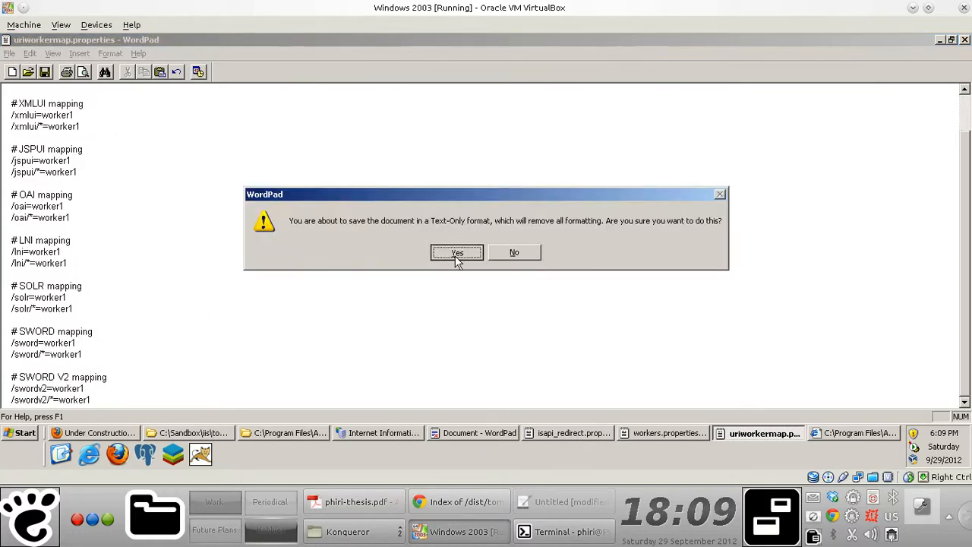
left_click(456, 252)
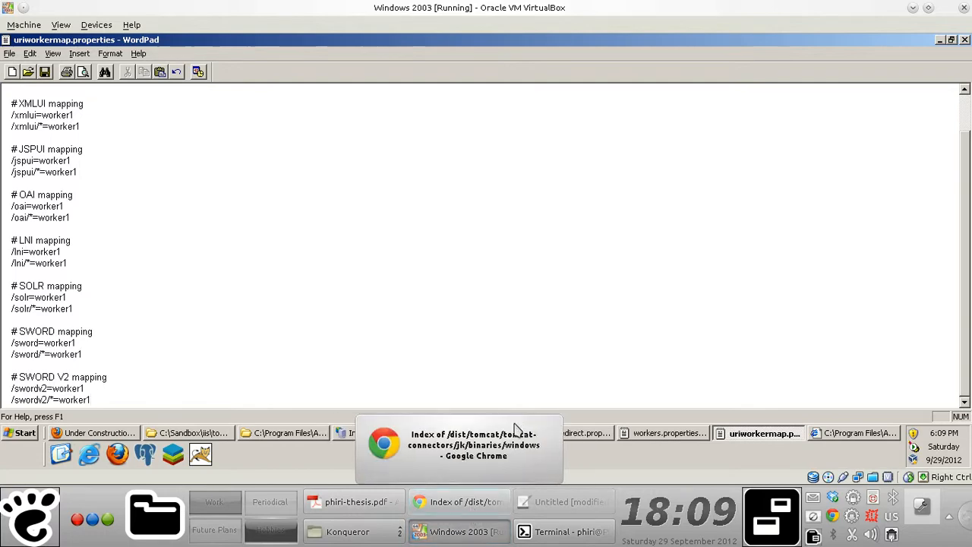
Step: Return to the Kate setup notes via the host's Chrome taskbar entry
left_click(459, 448)
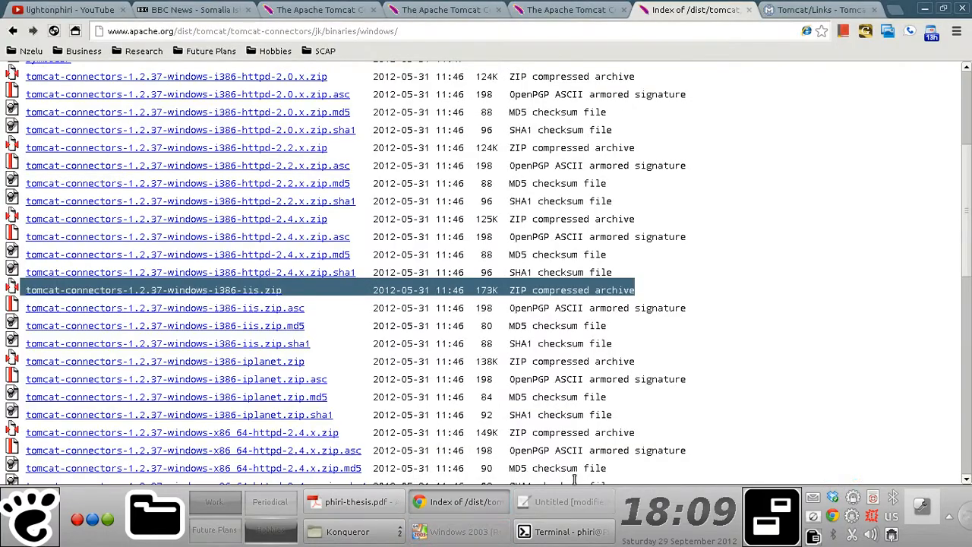
left_click(565, 502)
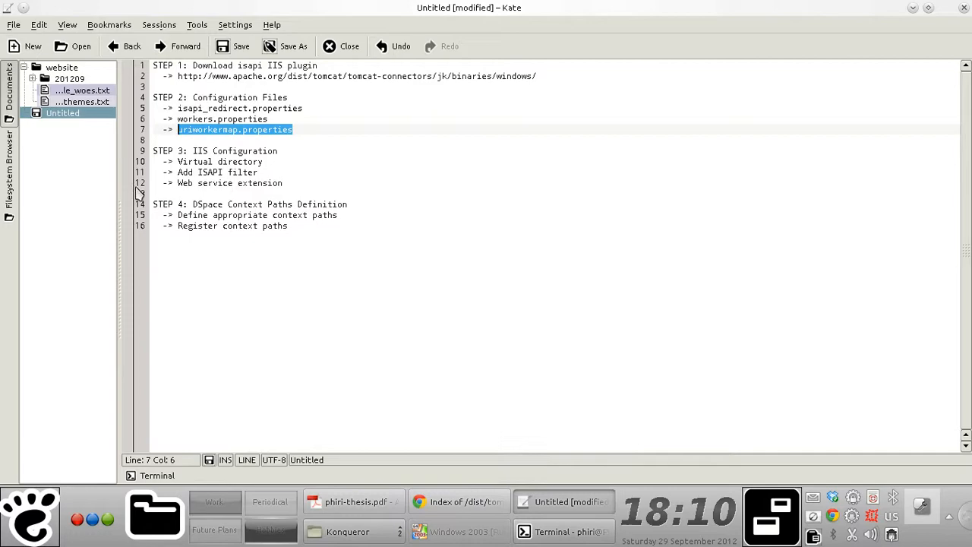
mouse_move(386, 156)
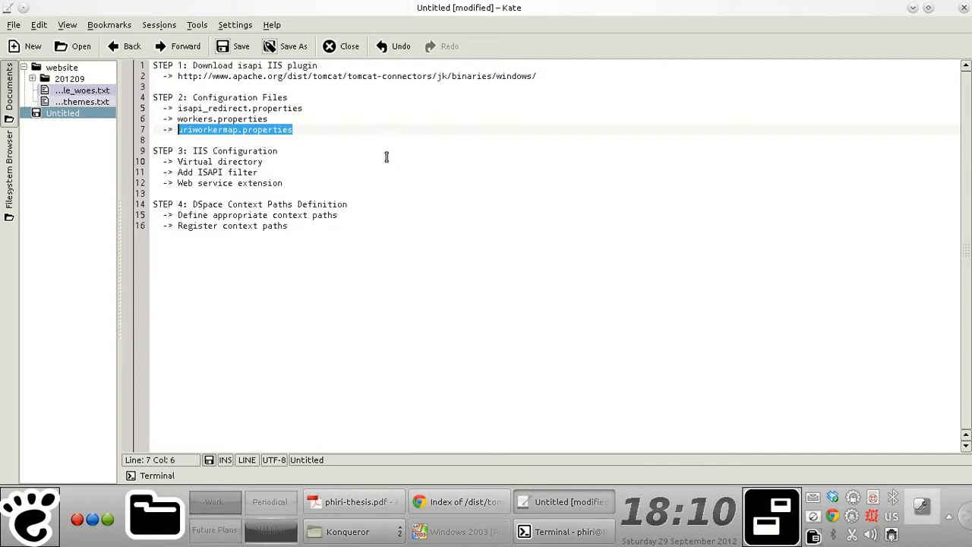